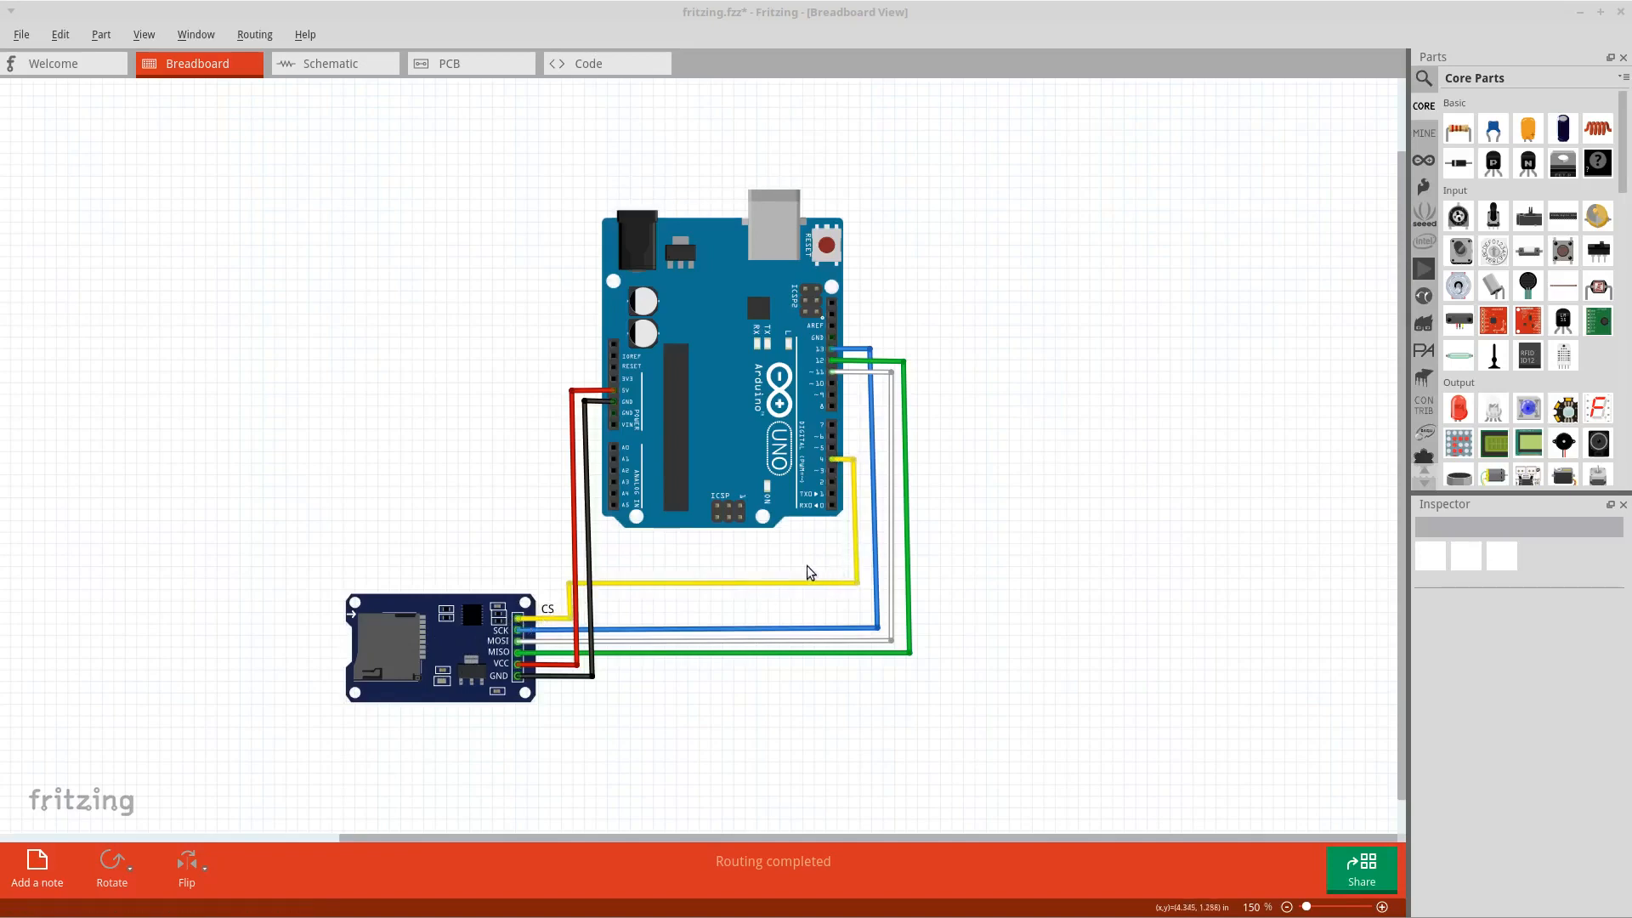
pyautogui.moveTo(792, 629)
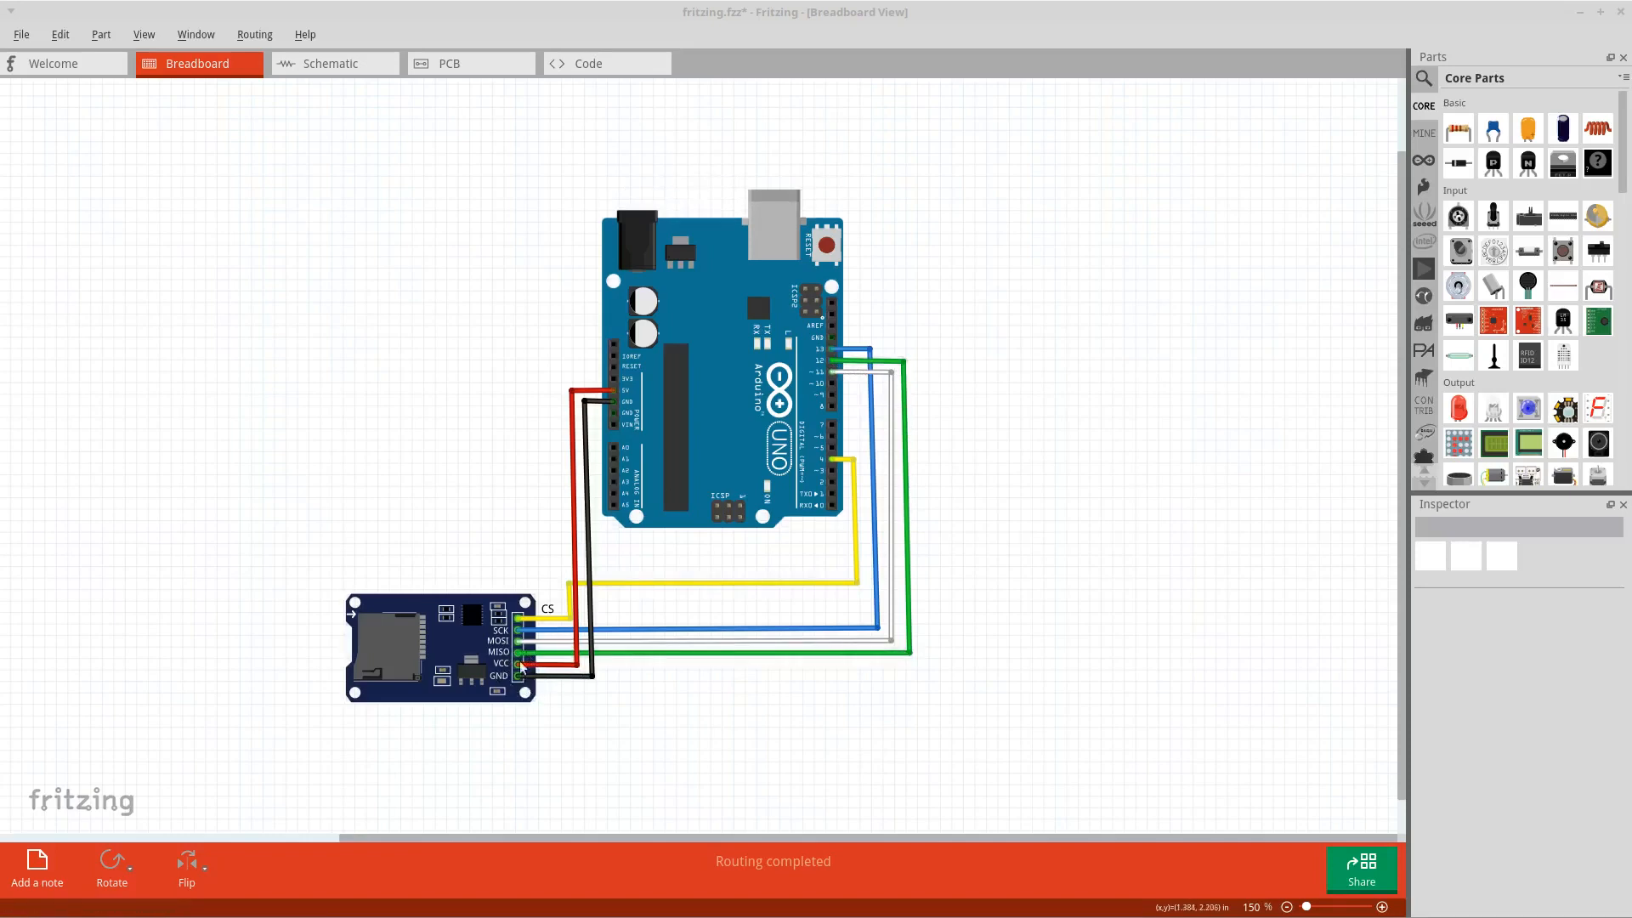
pyautogui.moveTo(529, 668)
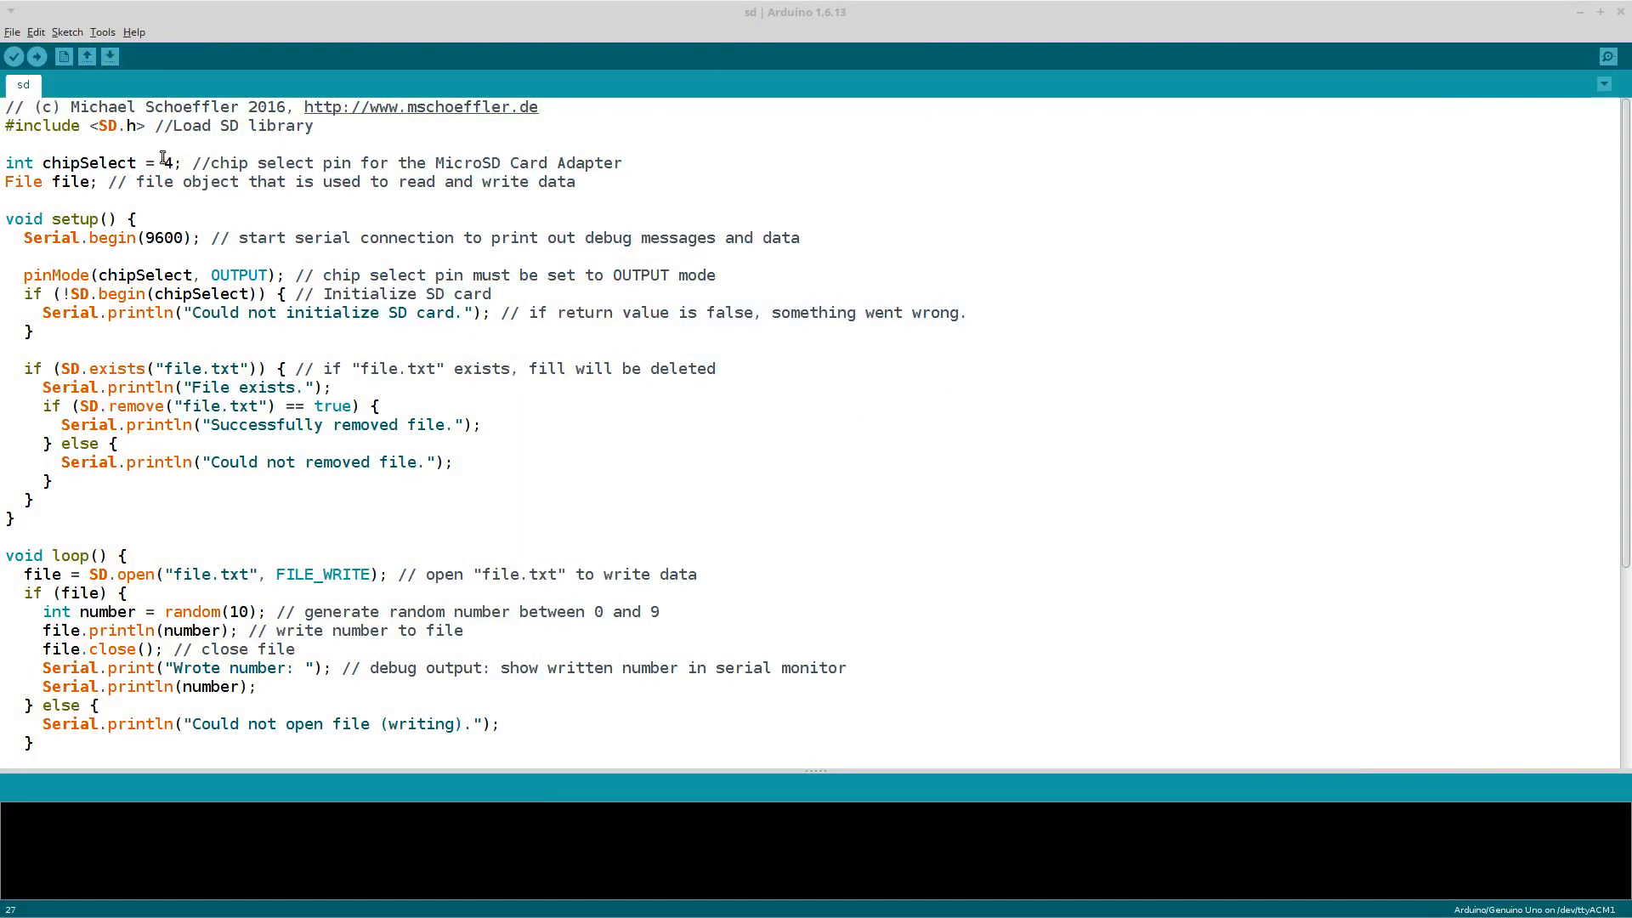
pyautogui.moveTo(148, 106)
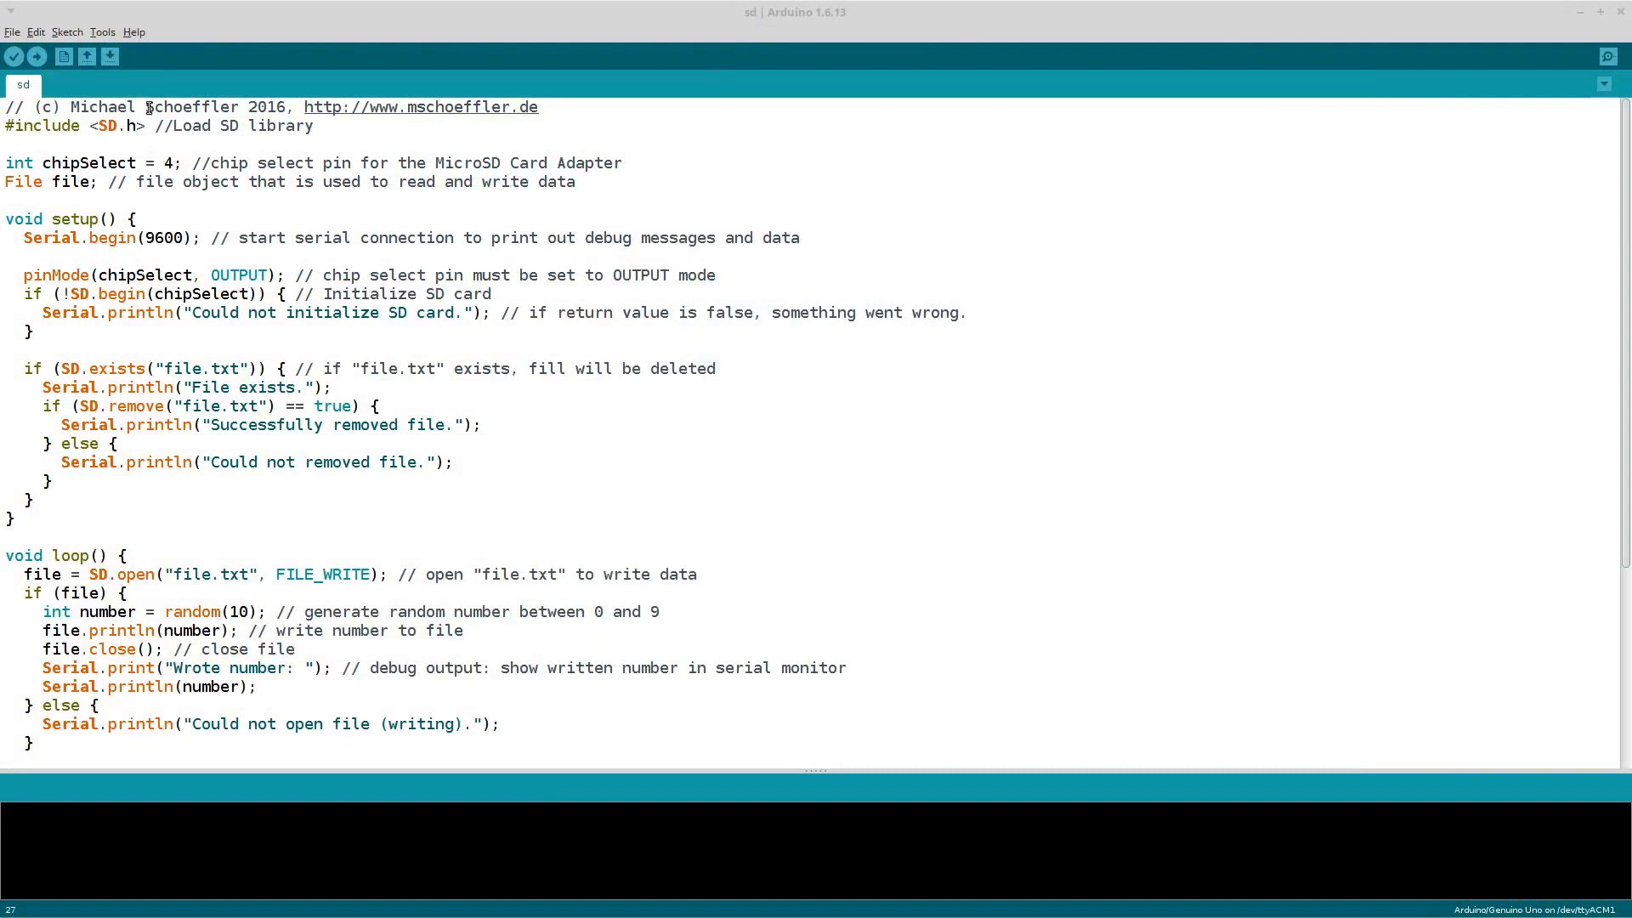
pyautogui.moveTo(64, 56)
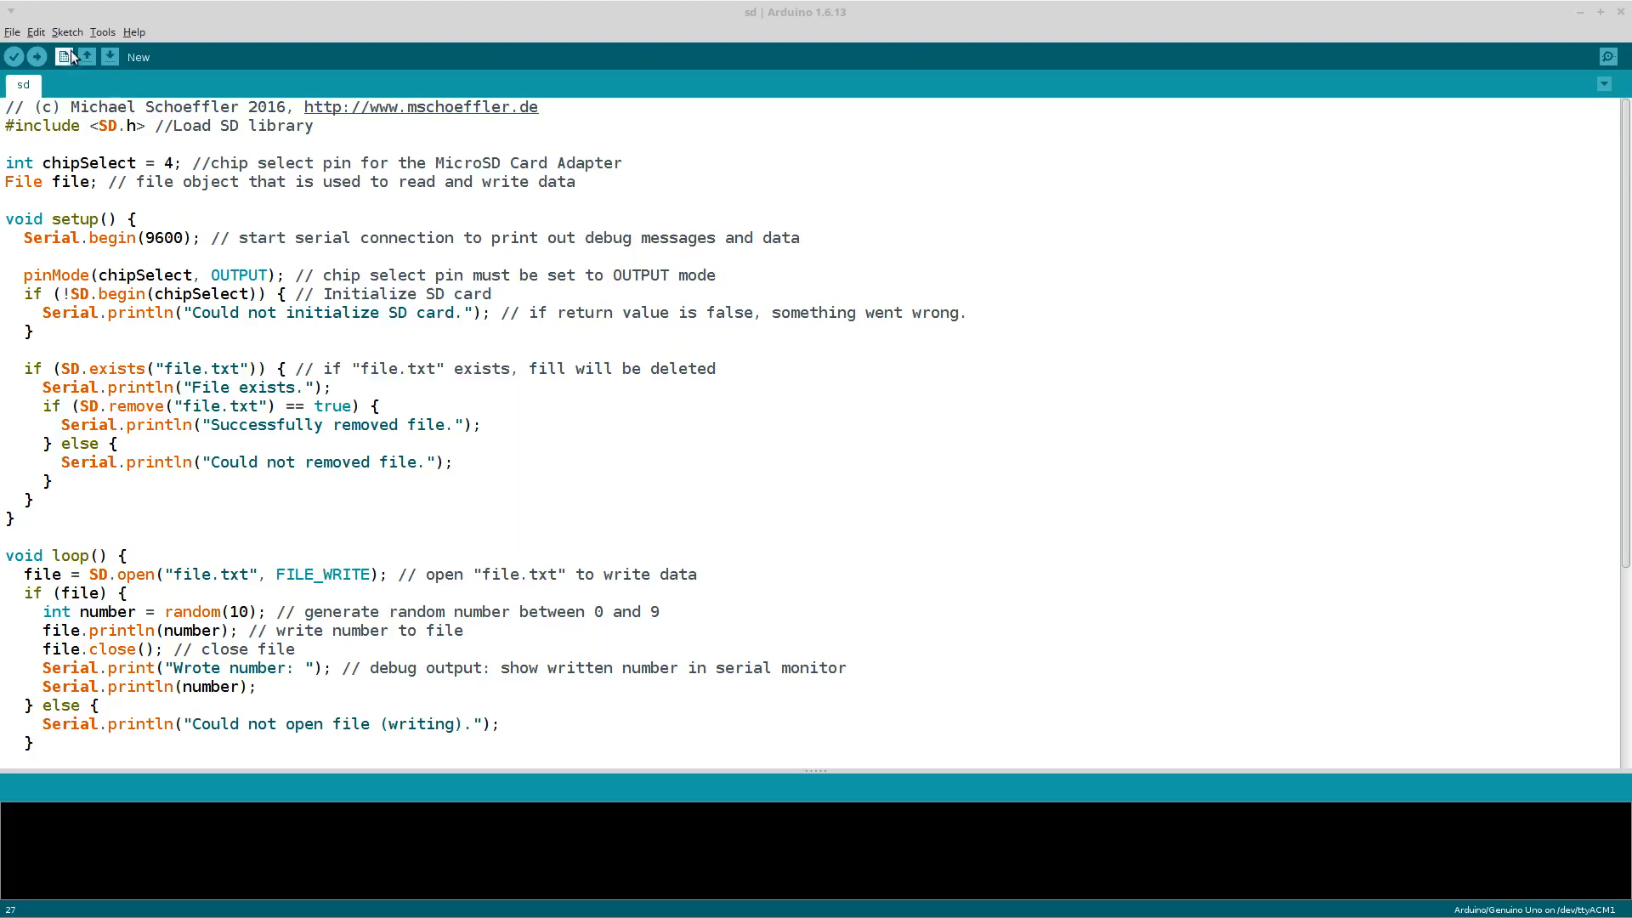
# - Open the Sketch menu to reach Include Library and its installed library list
pyautogui.click(66, 31)
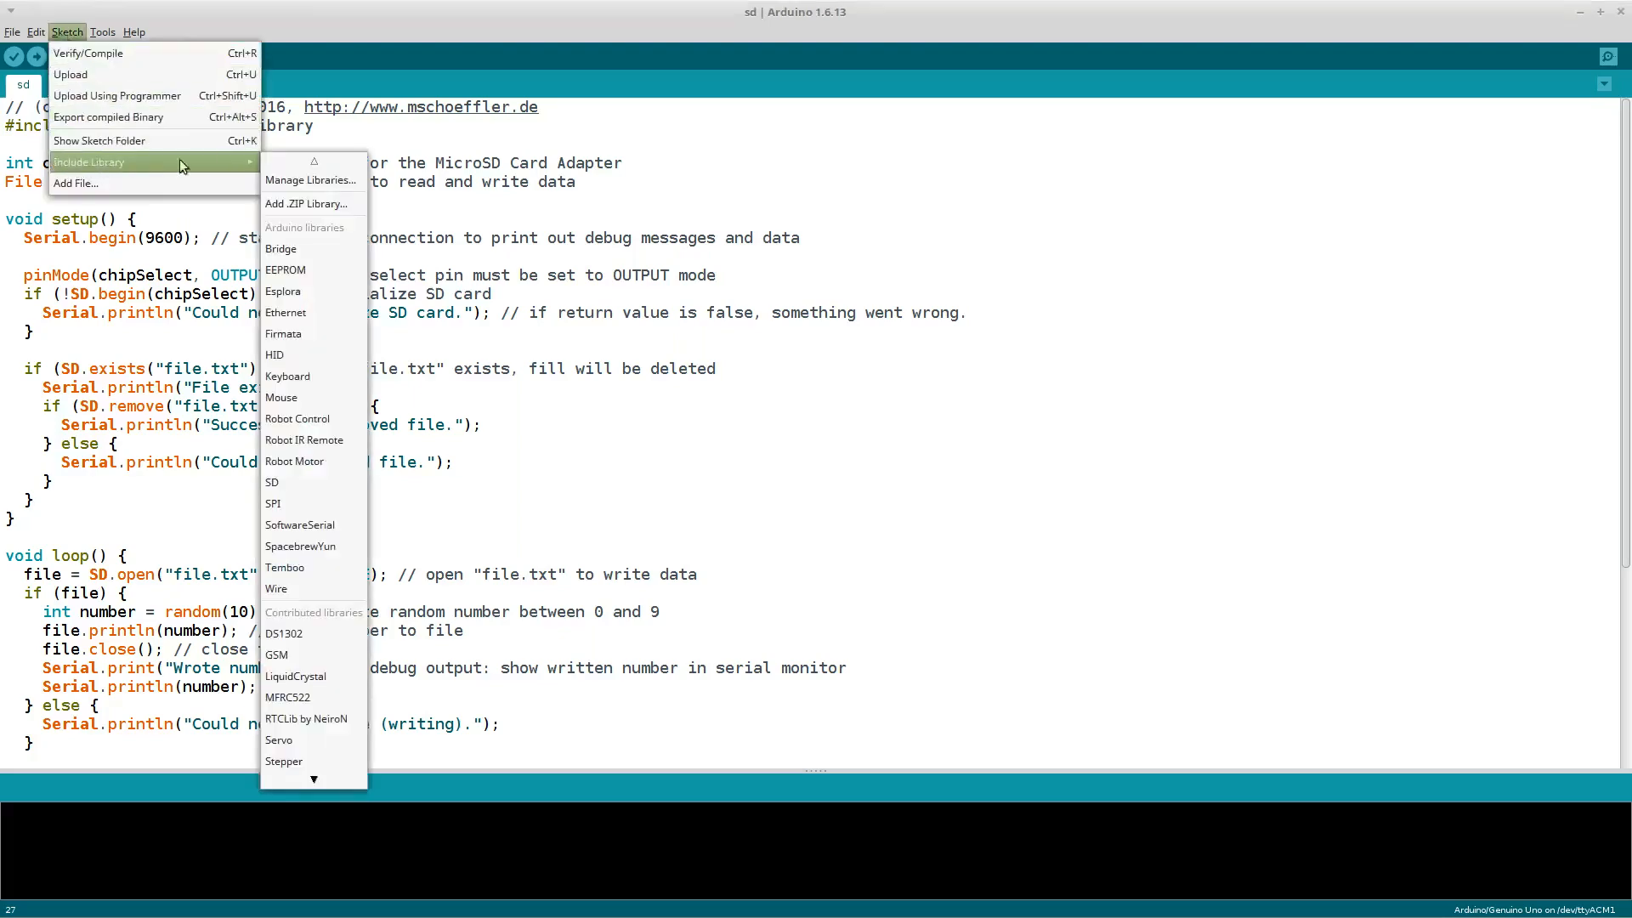
pyautogui.moveTo(303, 181)
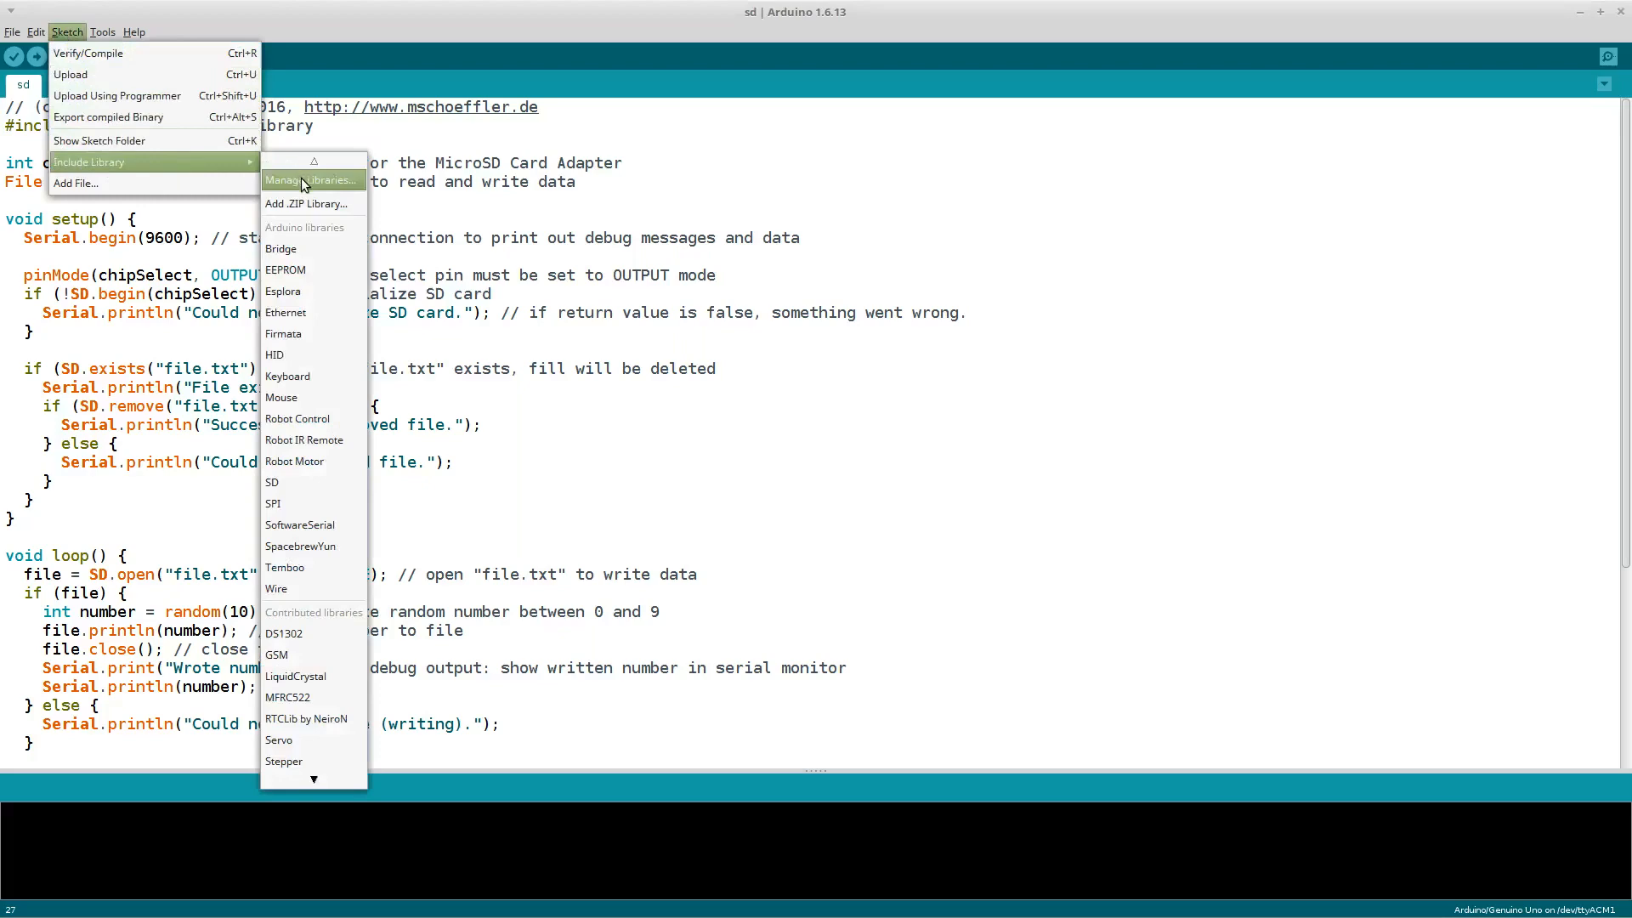
pyautogui.click(309, 180)
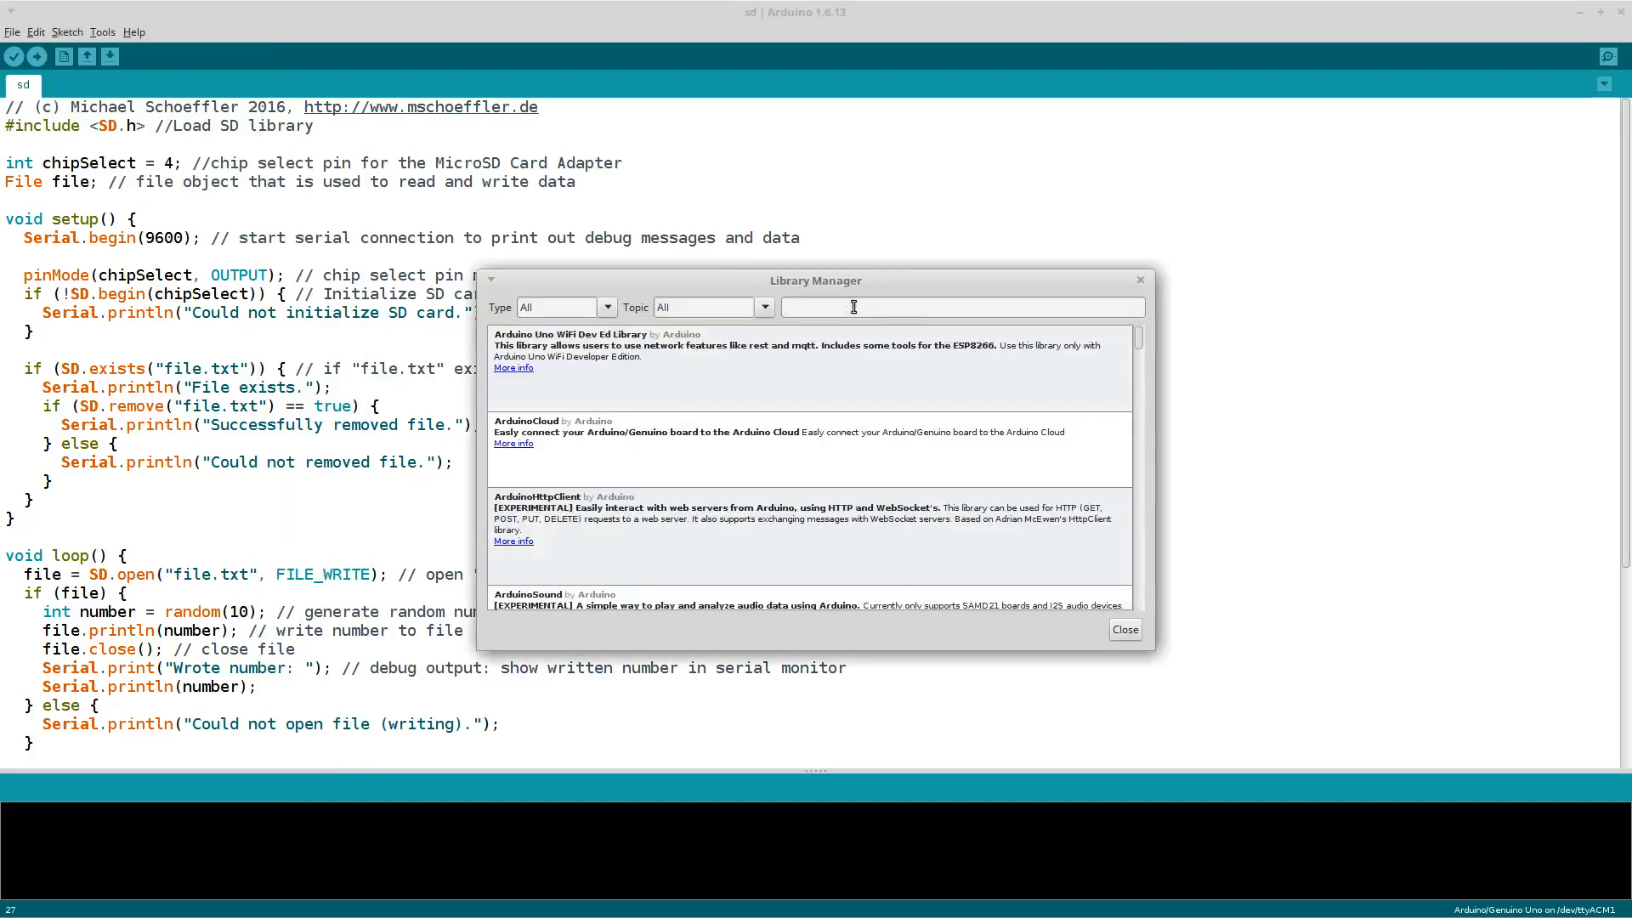
pyautogui.write('SD')
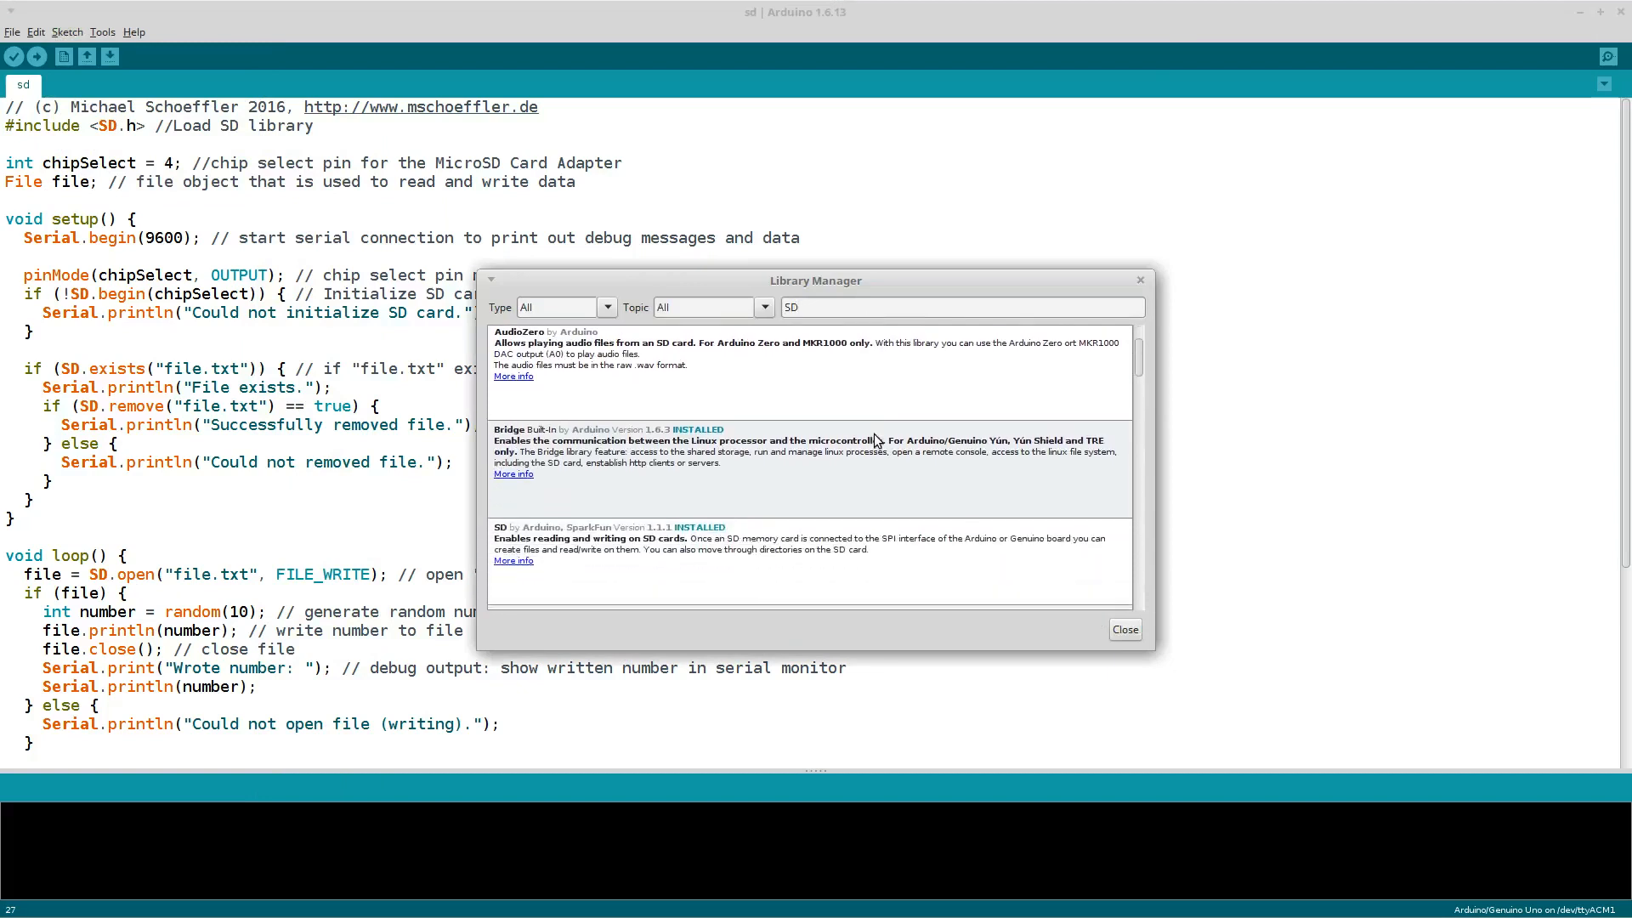
pyautogui.scroll(-3)
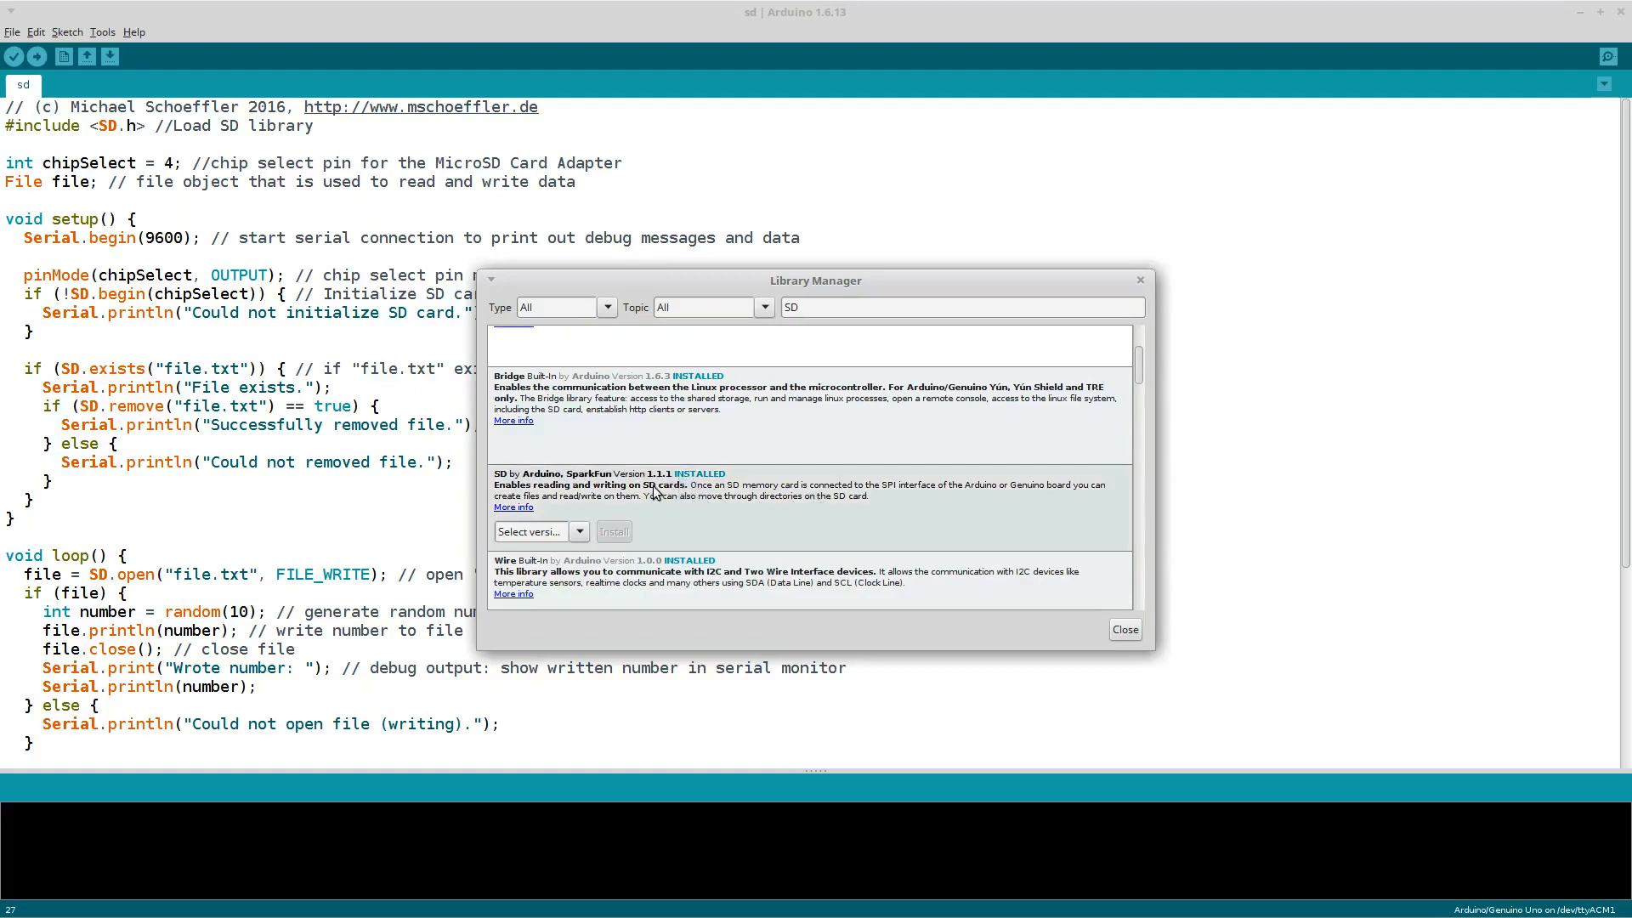
pyautogui.click(579, 531)
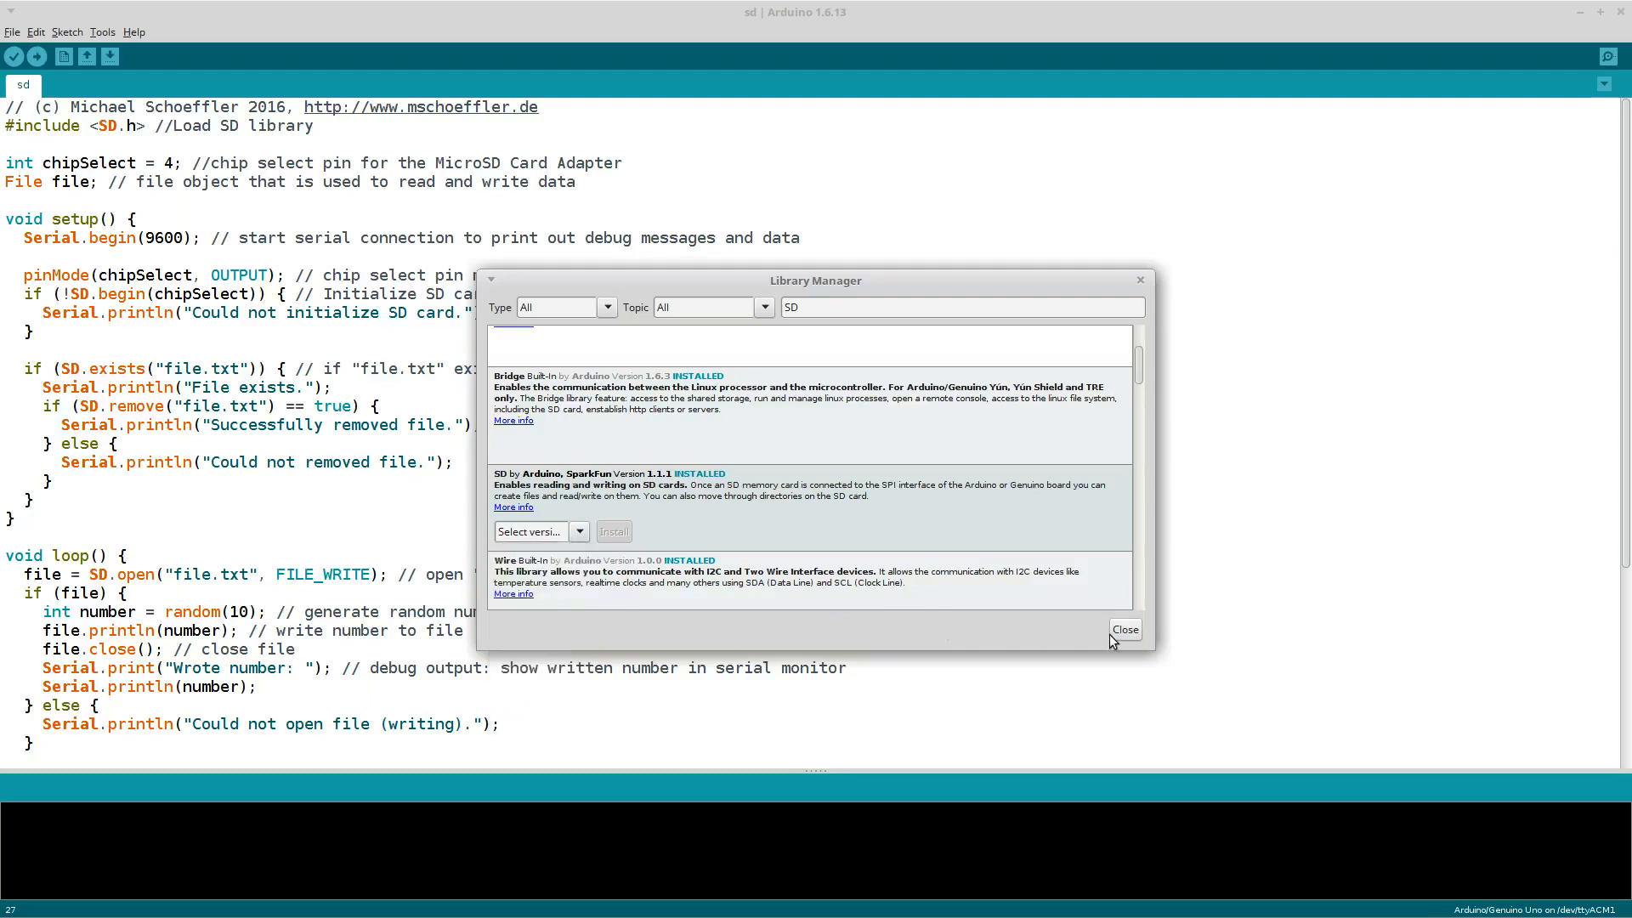
pyautogui.click(1125, 629)
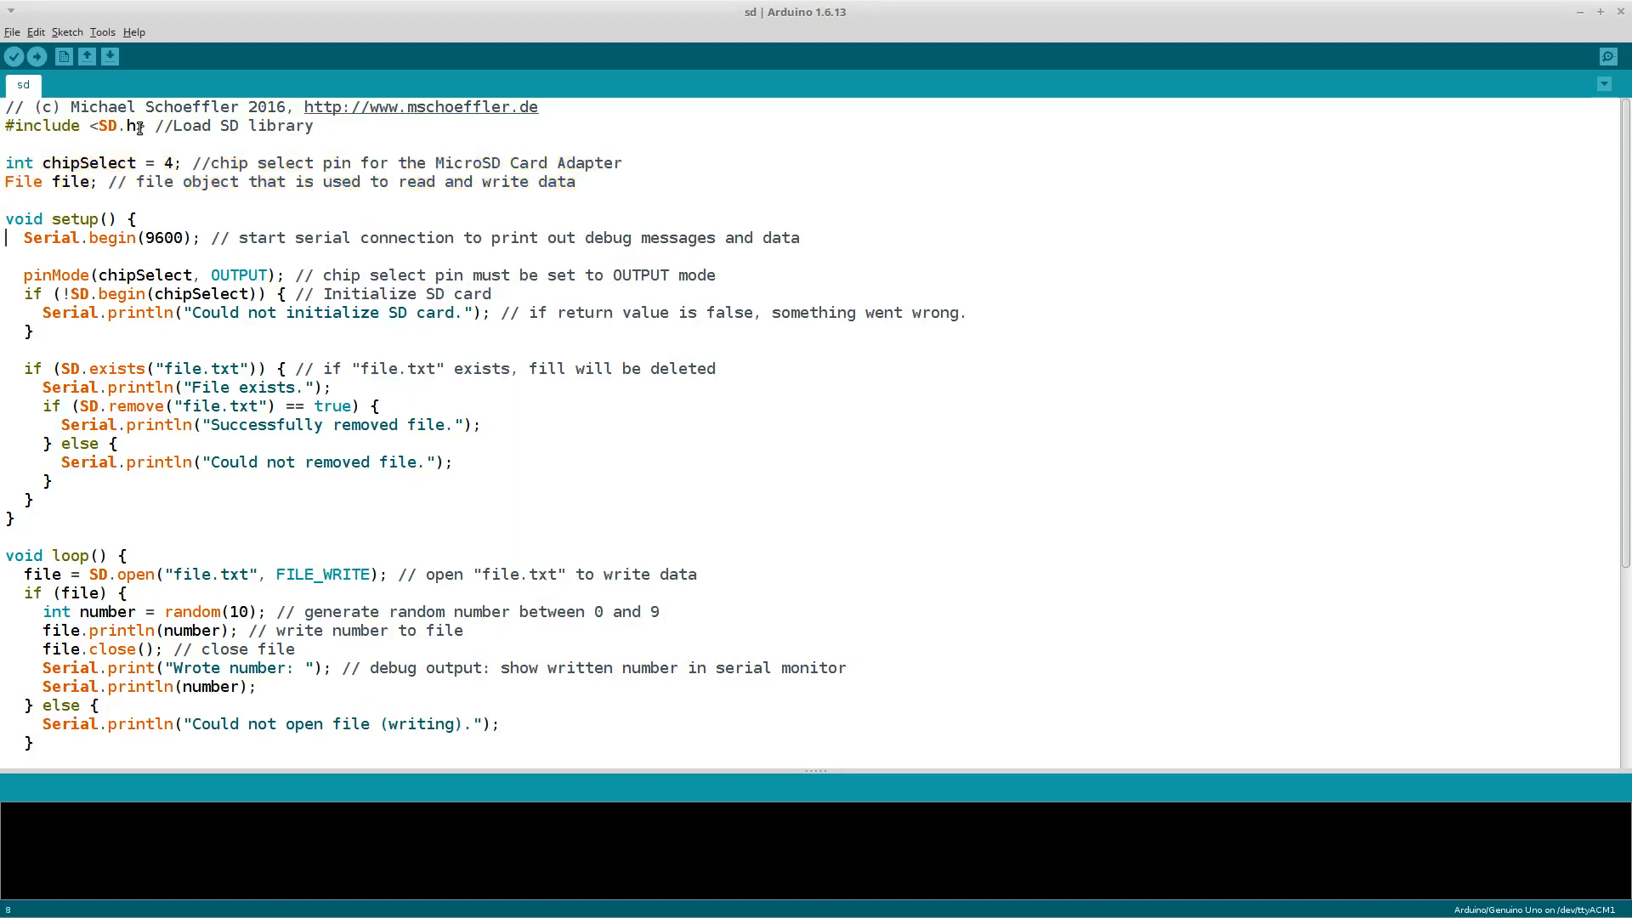
pyautogui.tripleClick(417, 237)
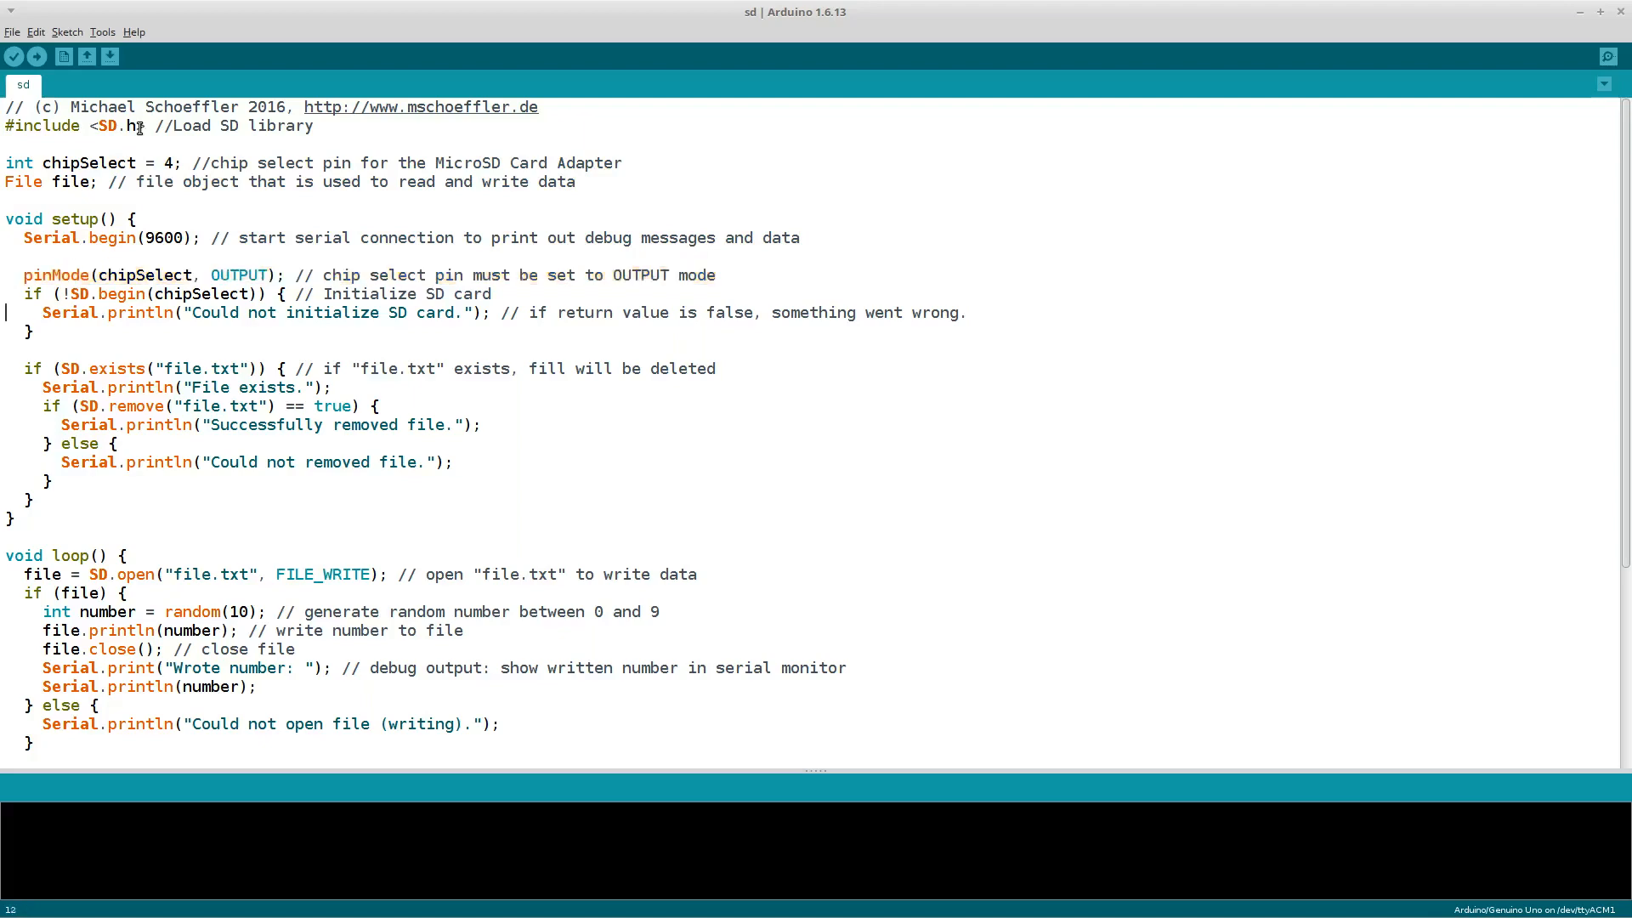
pyautogui.moveTo(31, 293); pyautogui.dragTo(968, 311)
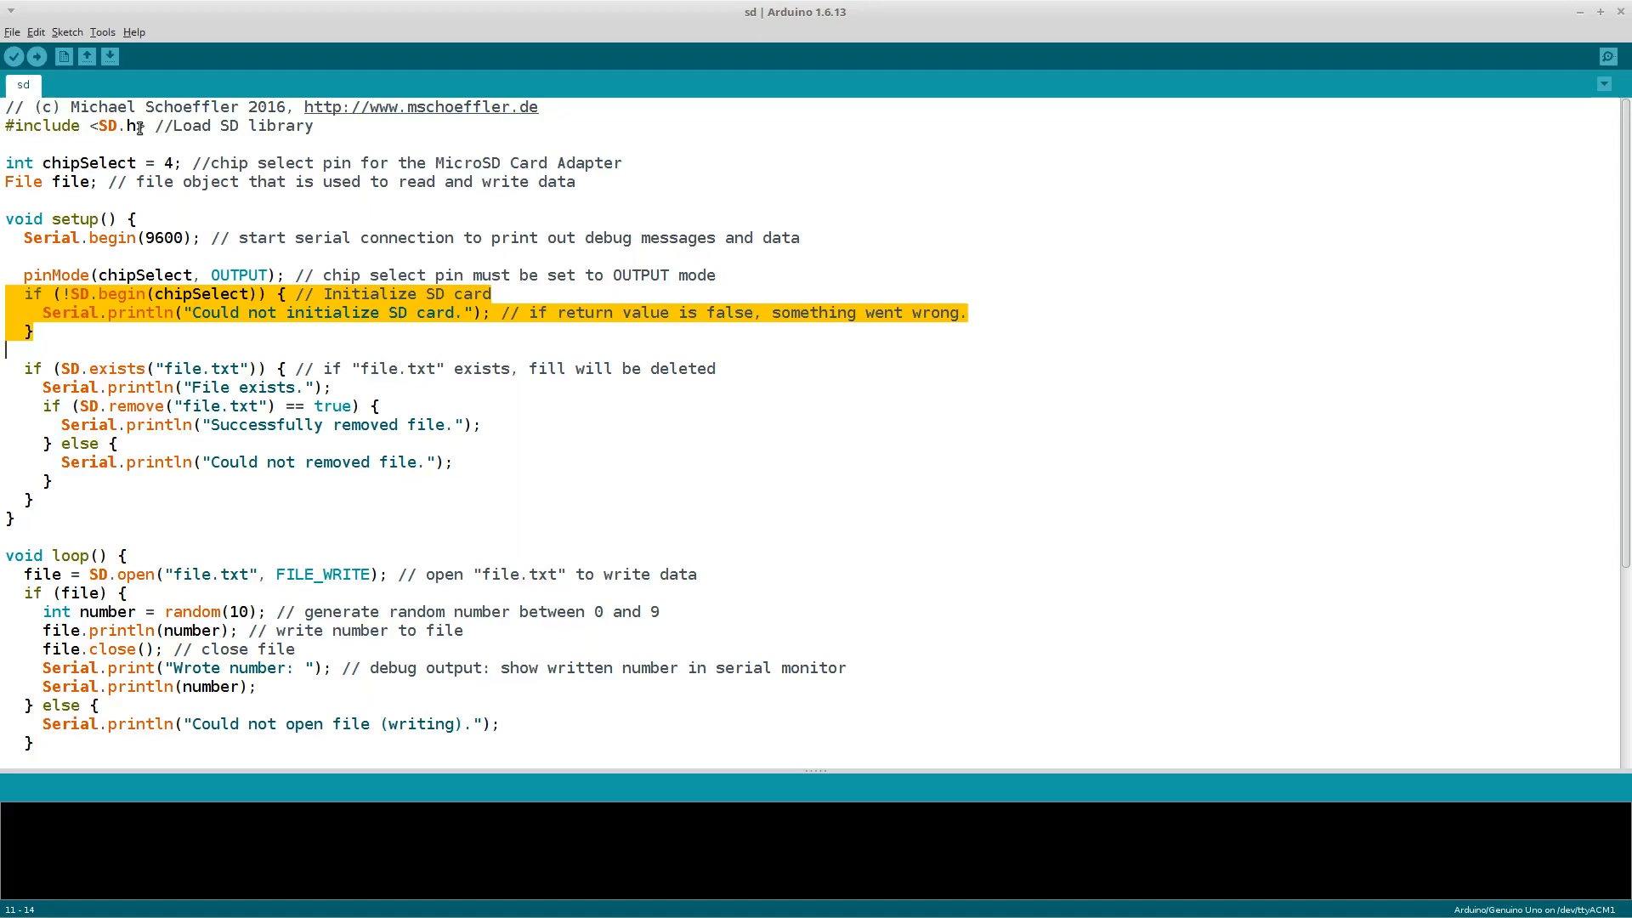
pyautogui.click(11, 351)
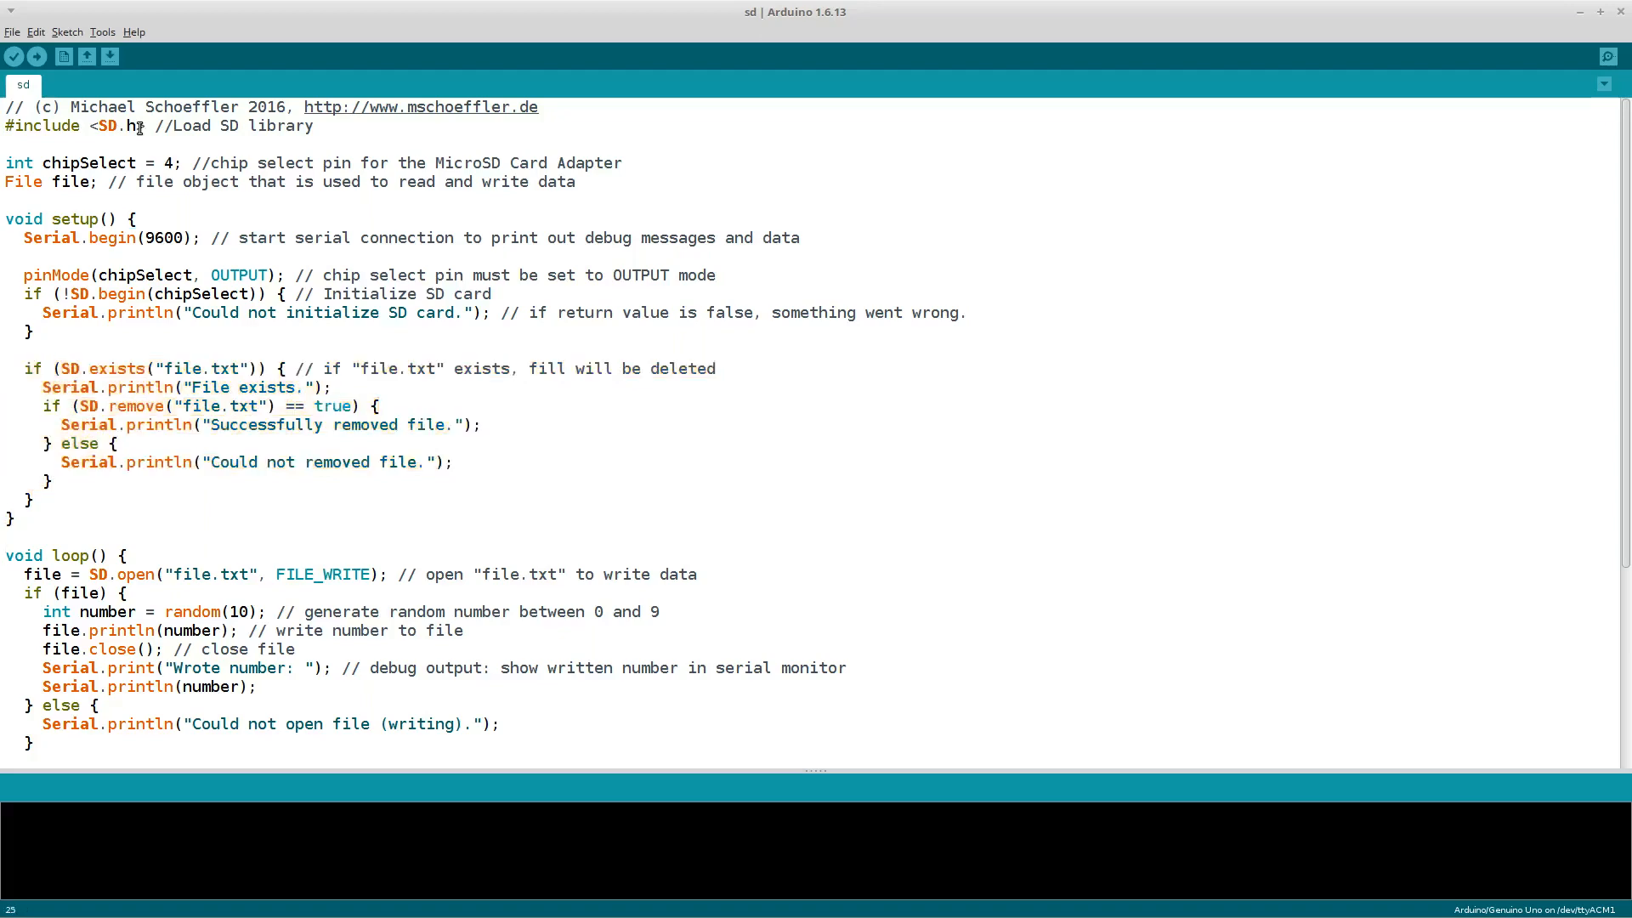
pyautogui.tripleClick(348, 575)
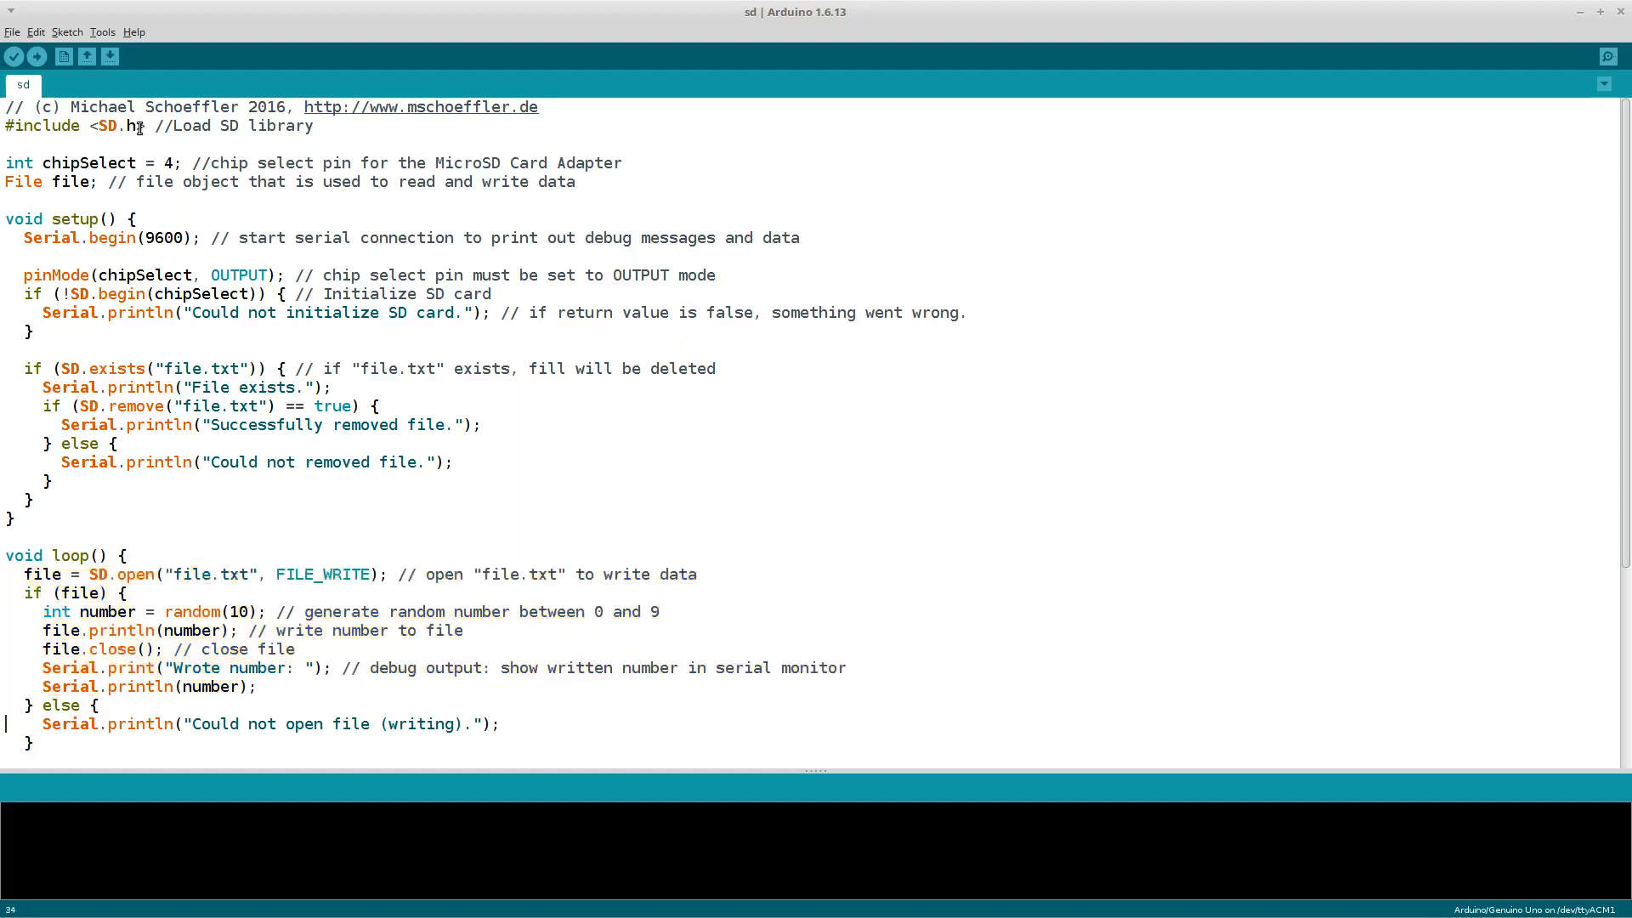
pyautogui.tripleClick(145, 649)
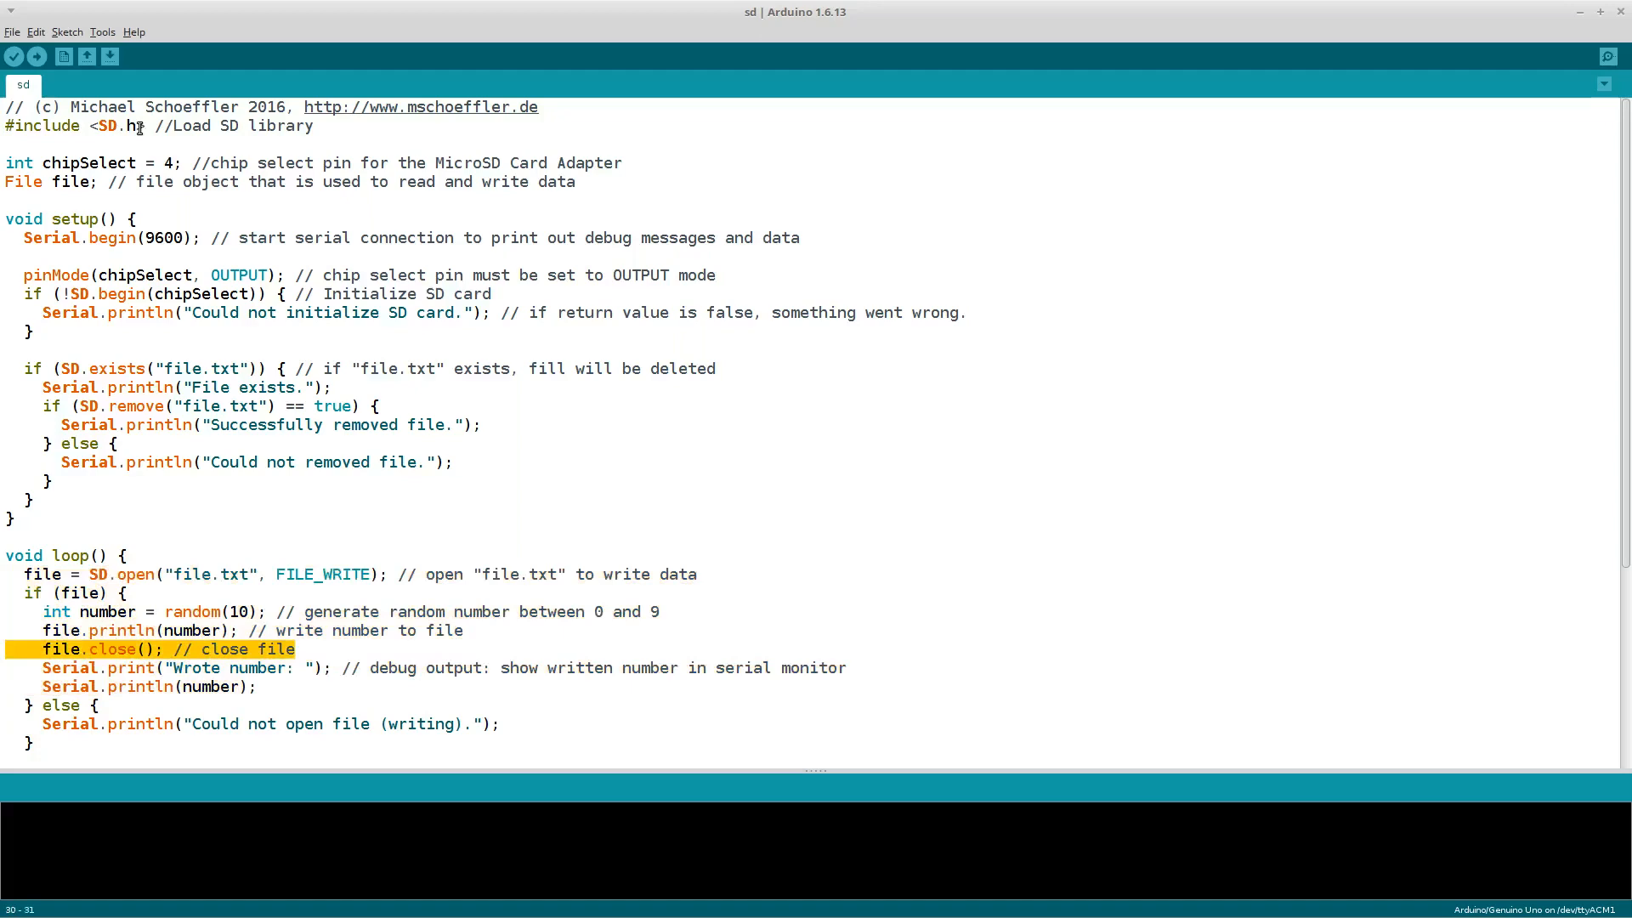
pyautogui.click(10, 667)
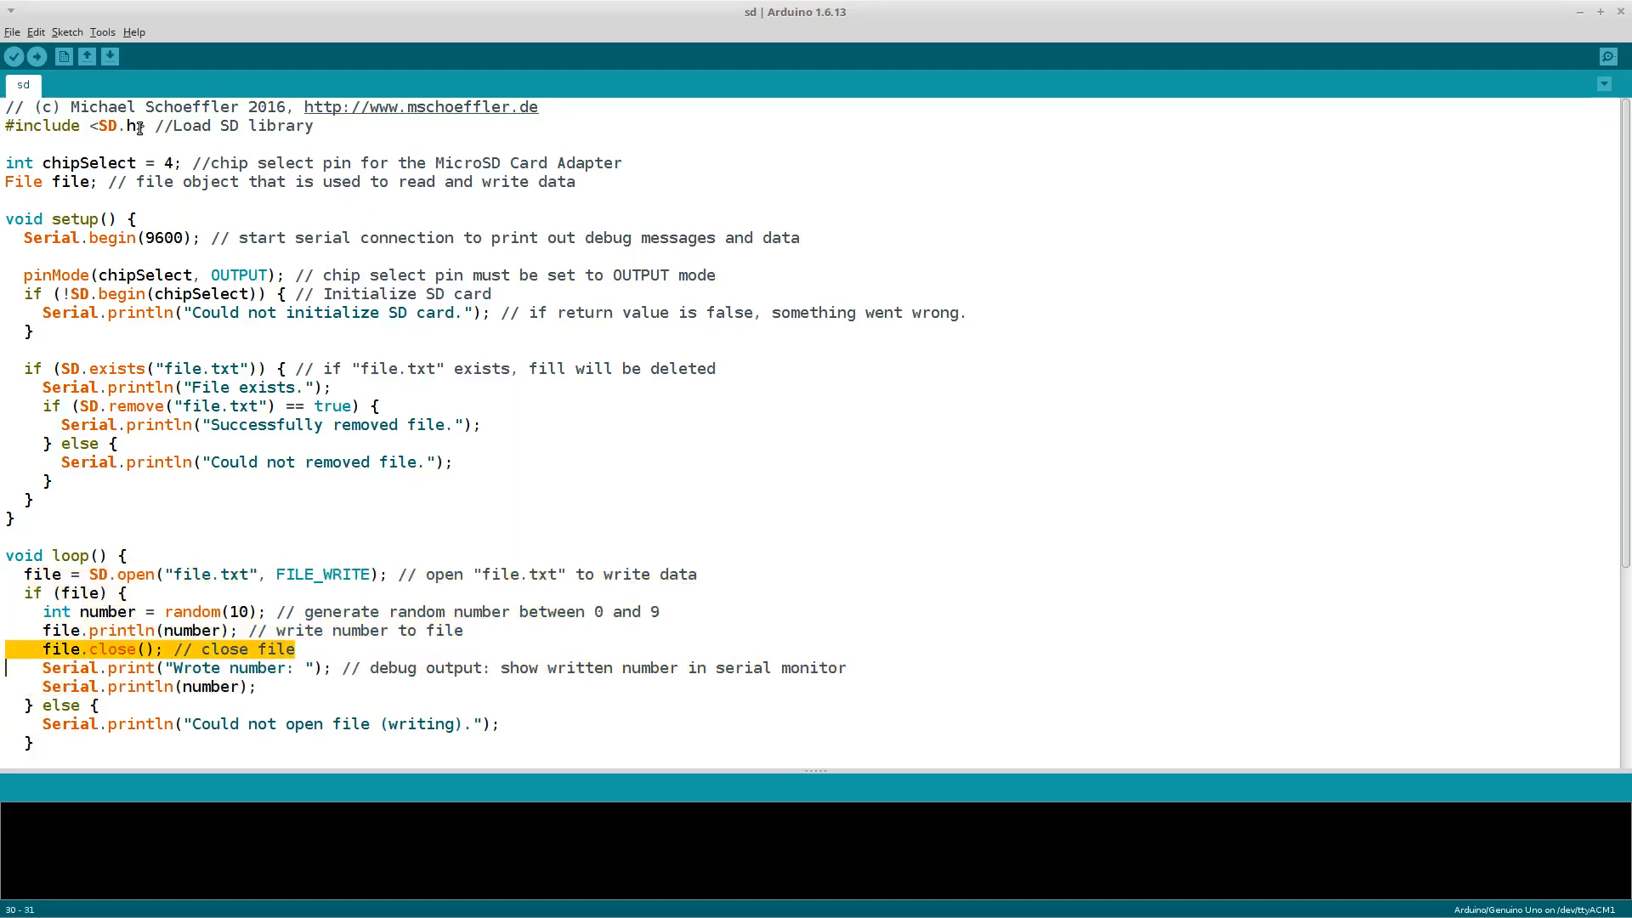
pyautogui.scroll(-3)
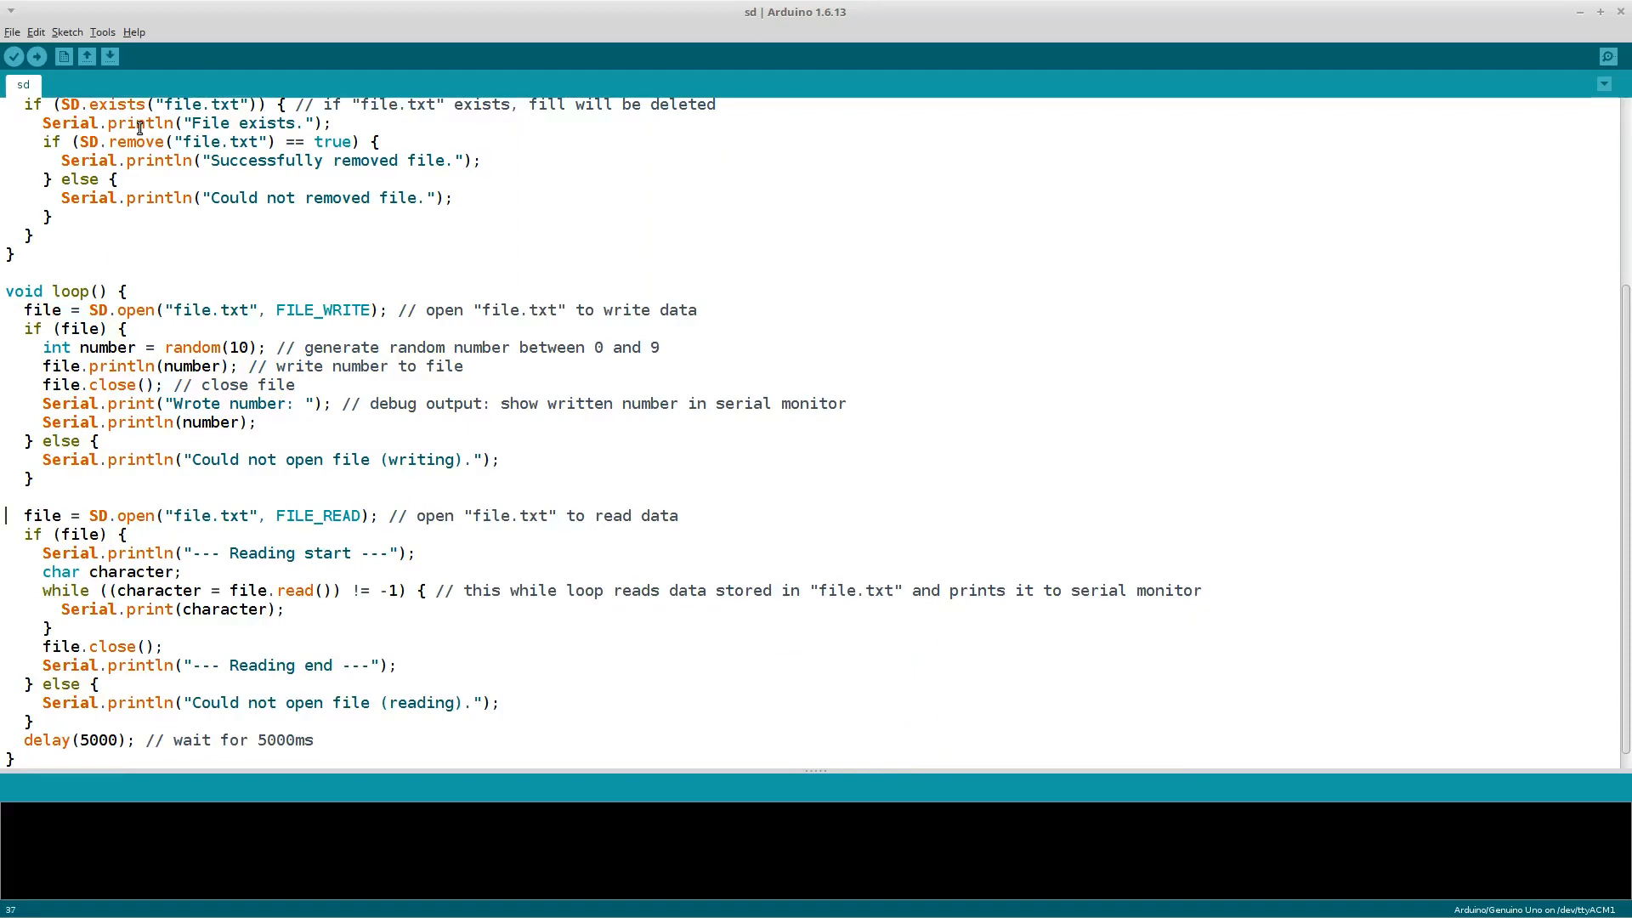
pyautogui.tripleClick(312, 515)
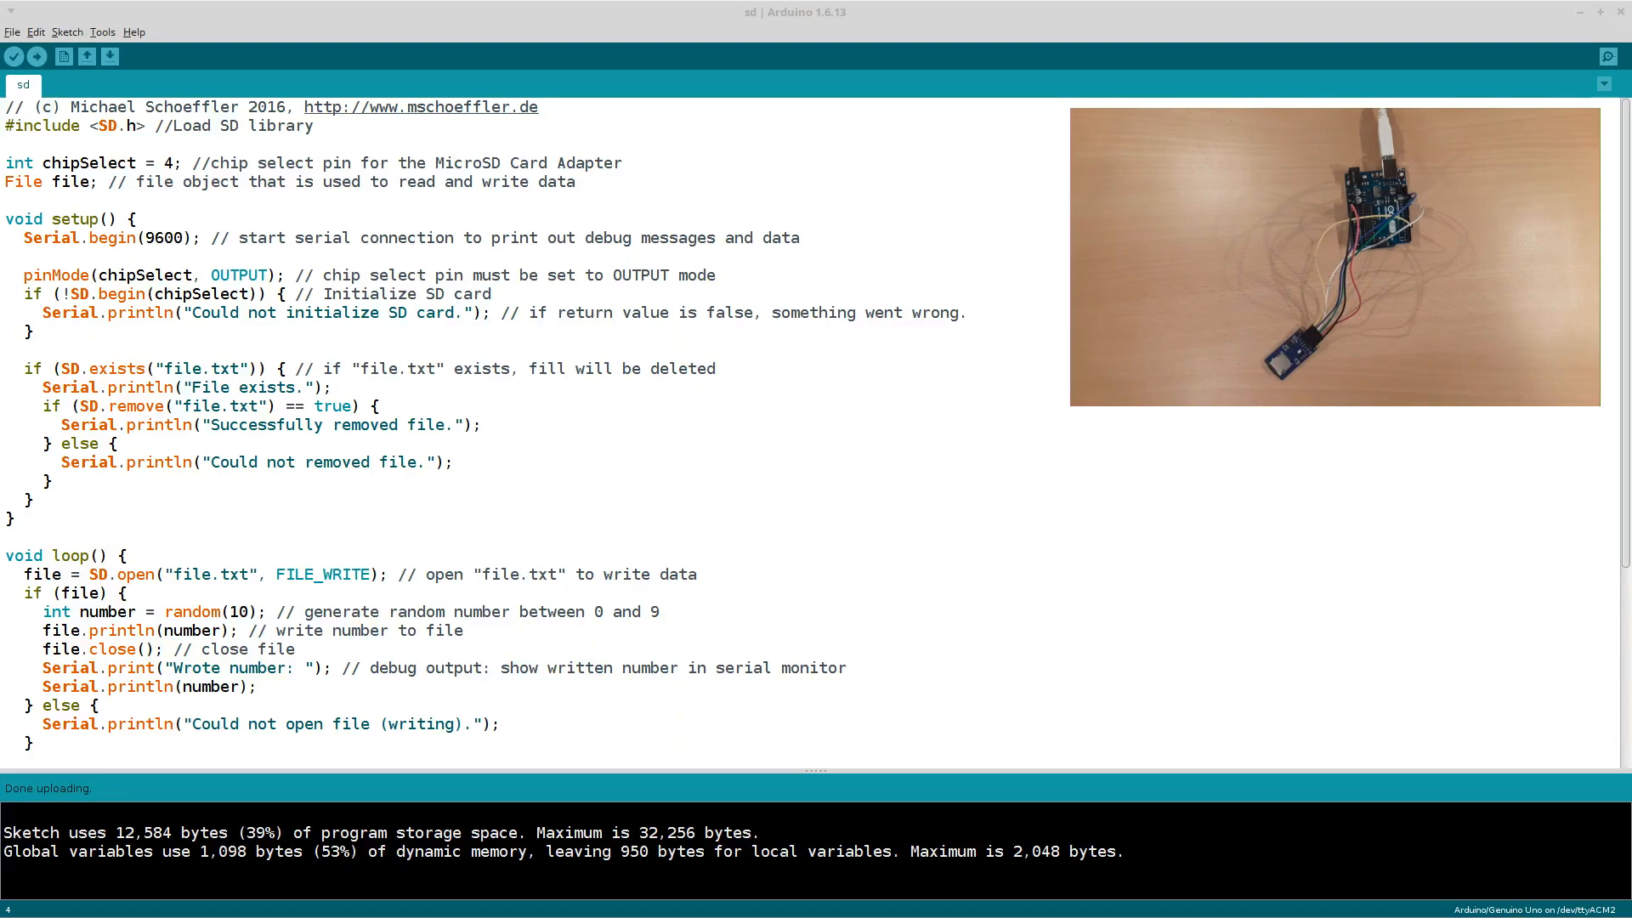
pyautogui.moveTo(64, 56)
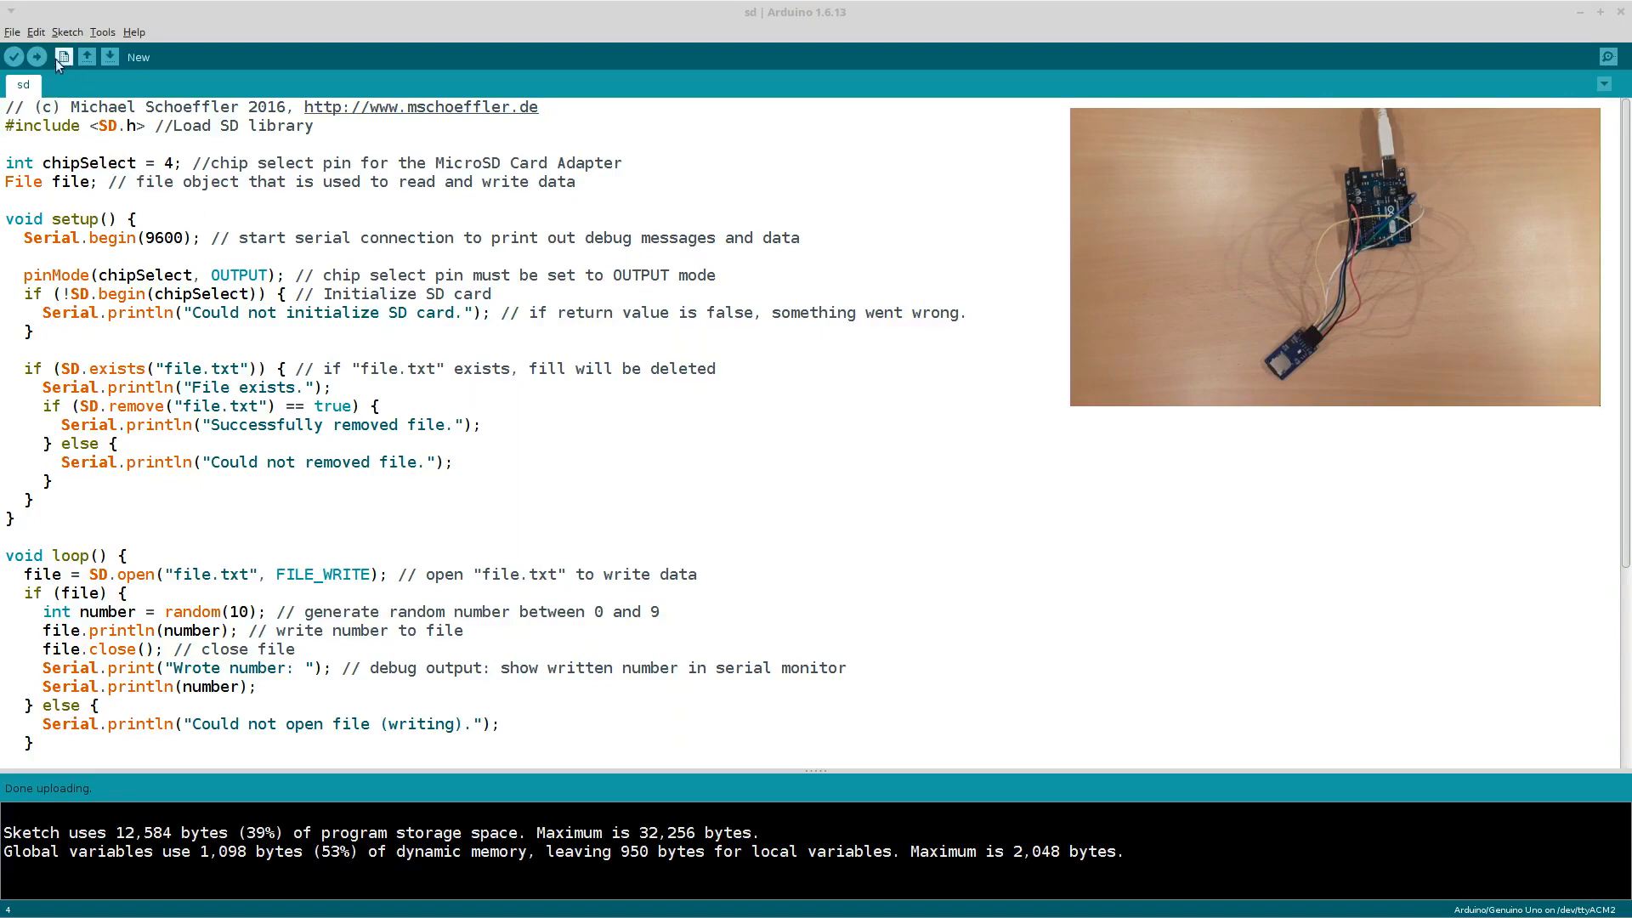
# - Upload the SD read/write sketch to the Arduino Uno
pyautogui.click(14, 56)
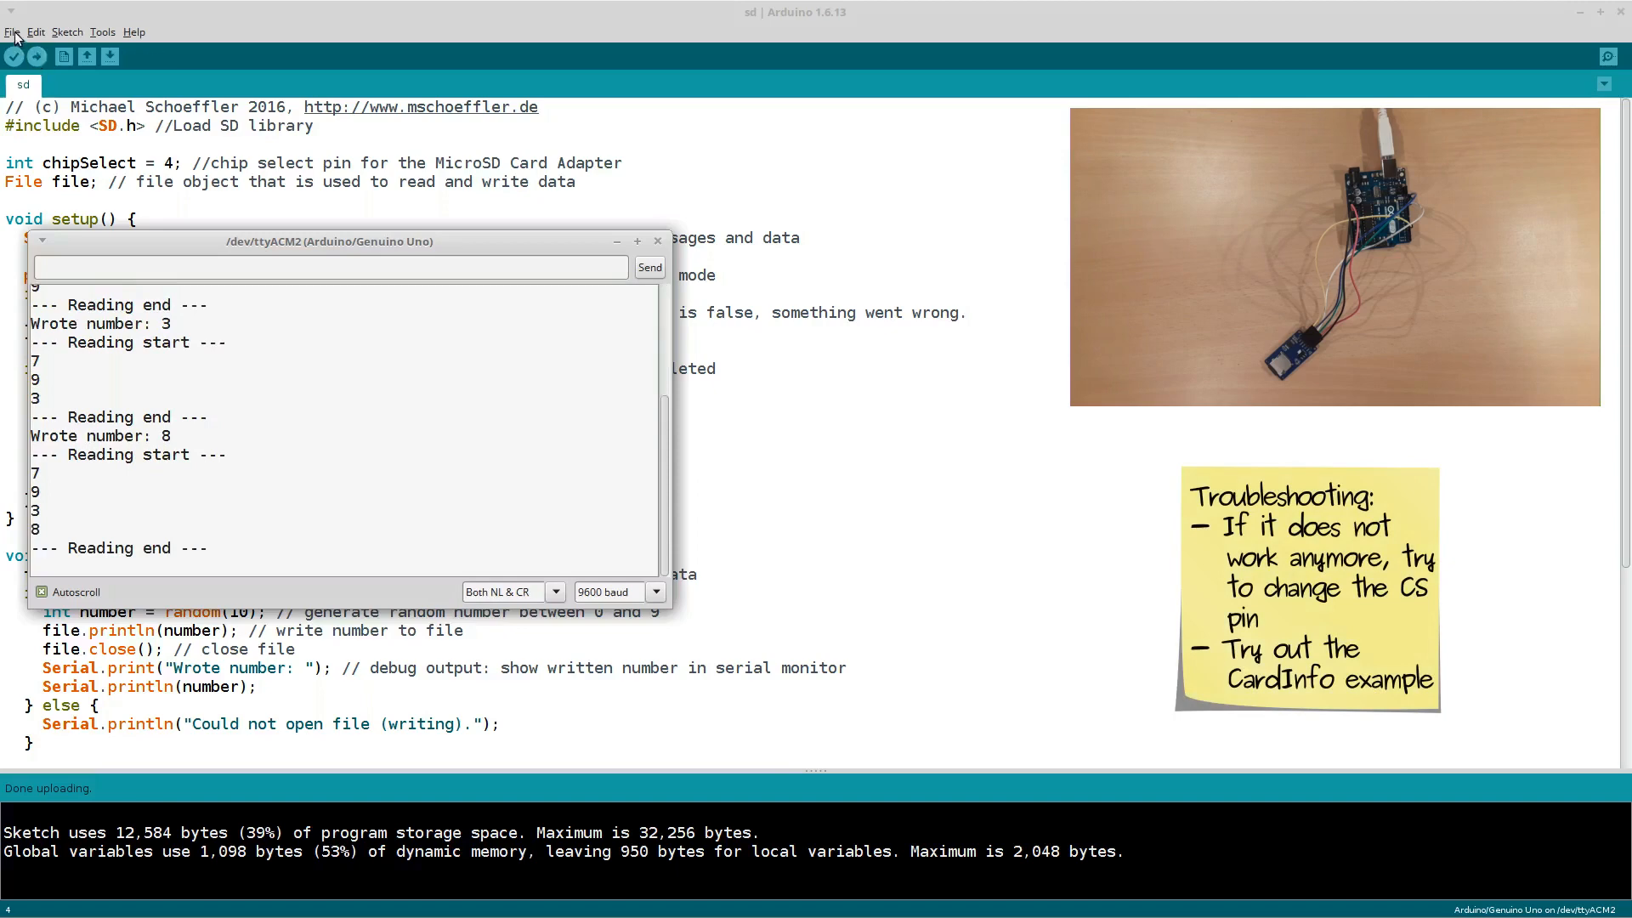
# - Open File > Examples to browse the SD example sketches like CardInfo
pyautogui.click(11, 32)
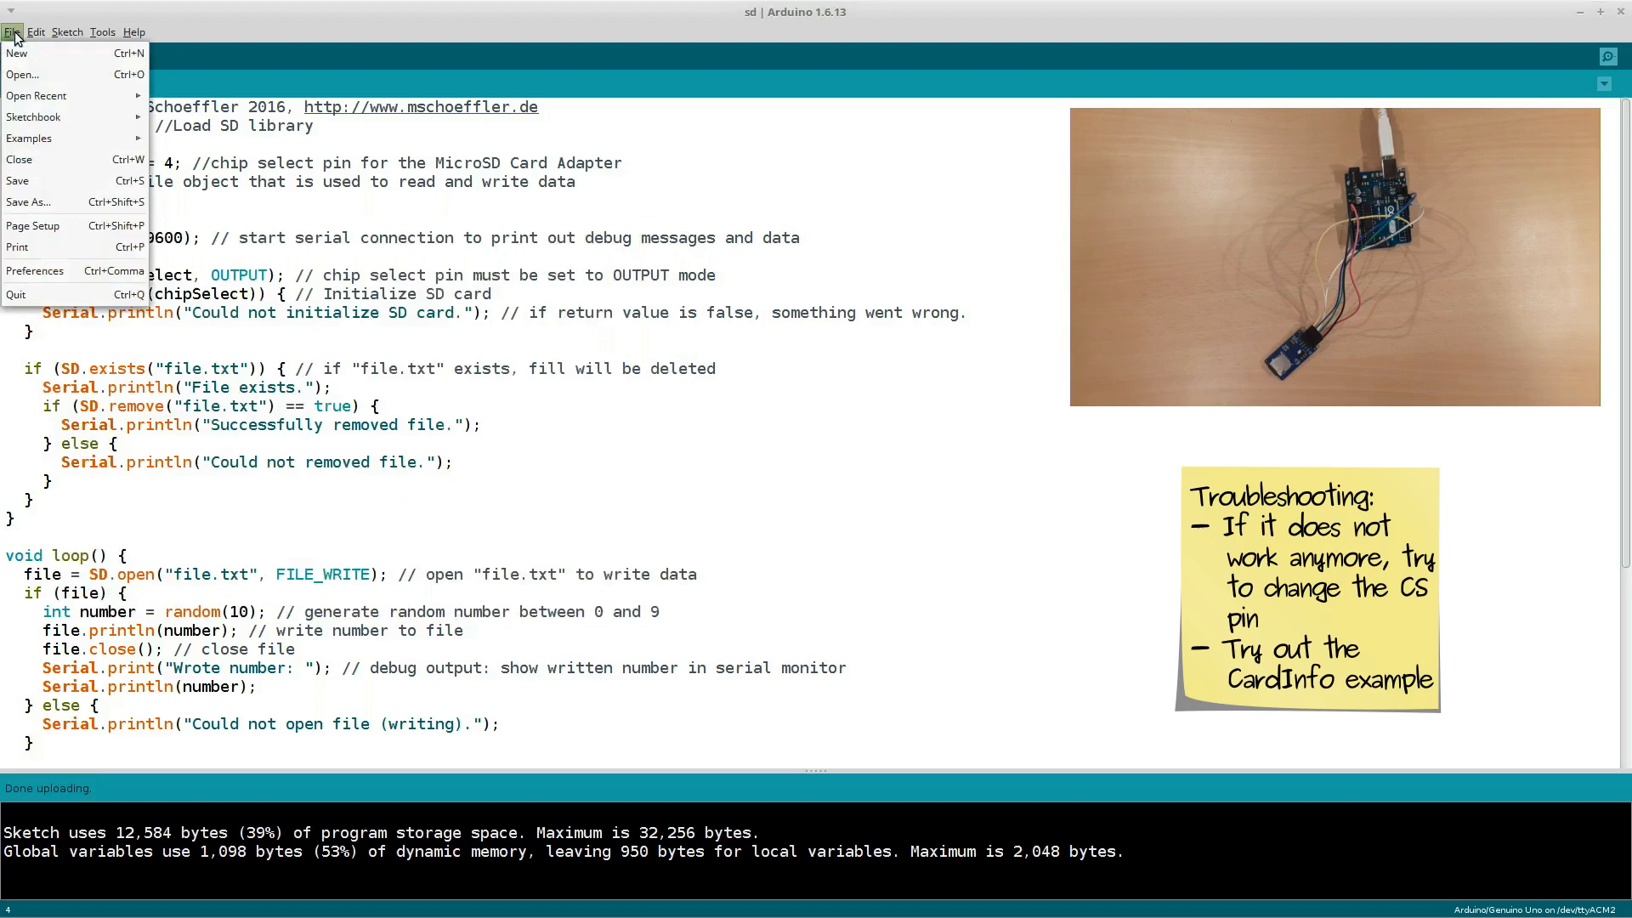
pyautogui.moveTo(22, 74)
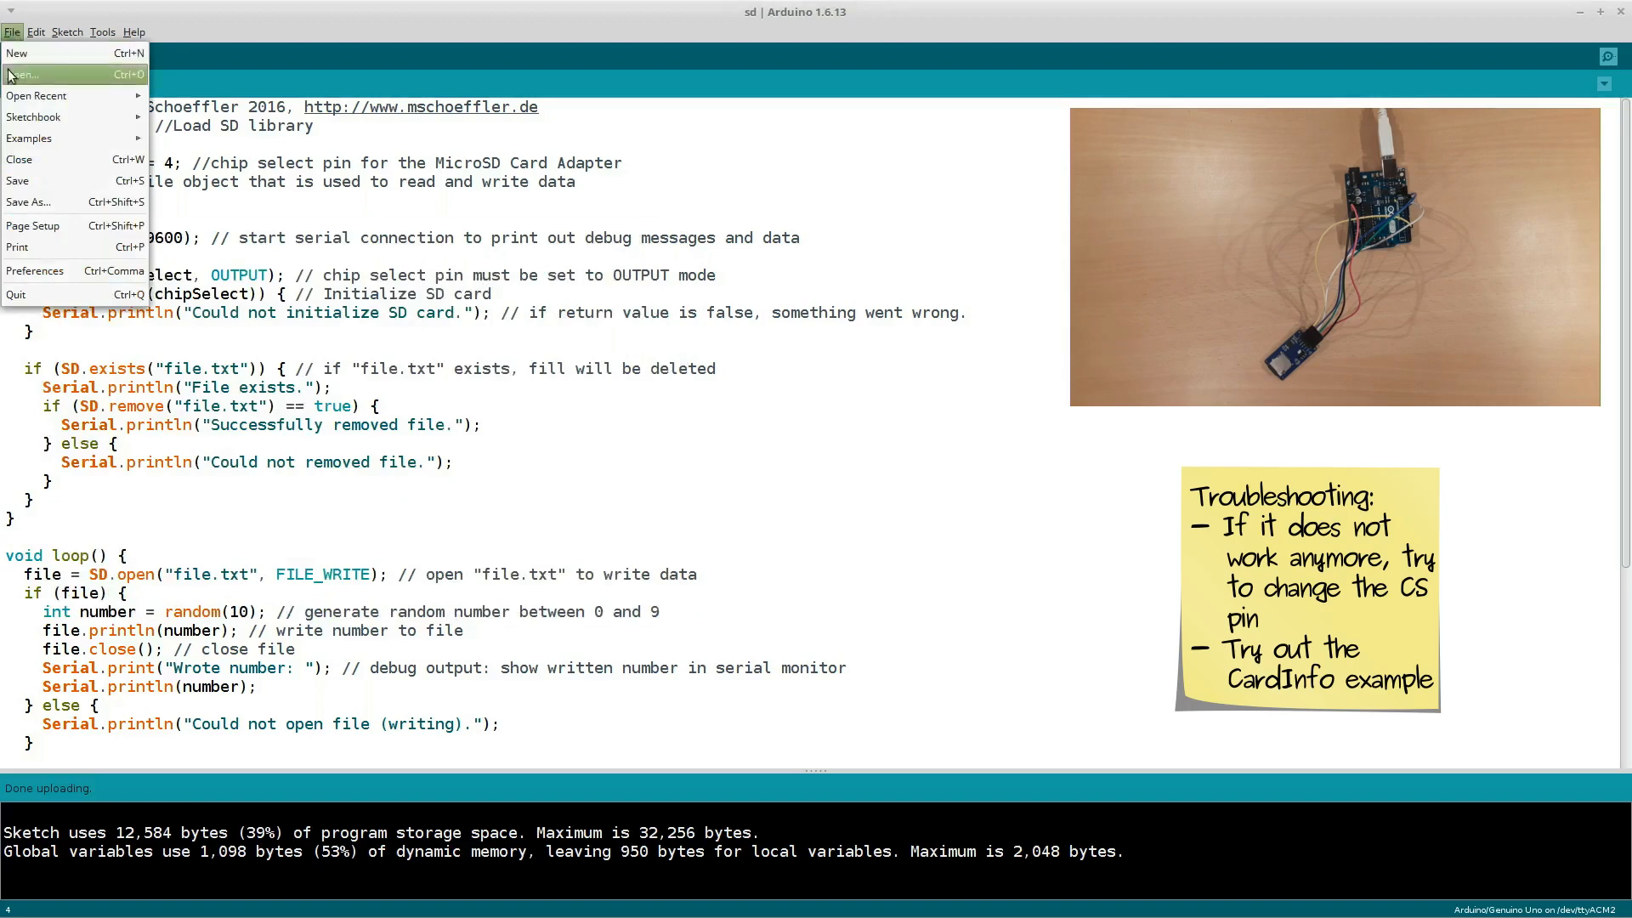
pyautogui.click(29, 138)
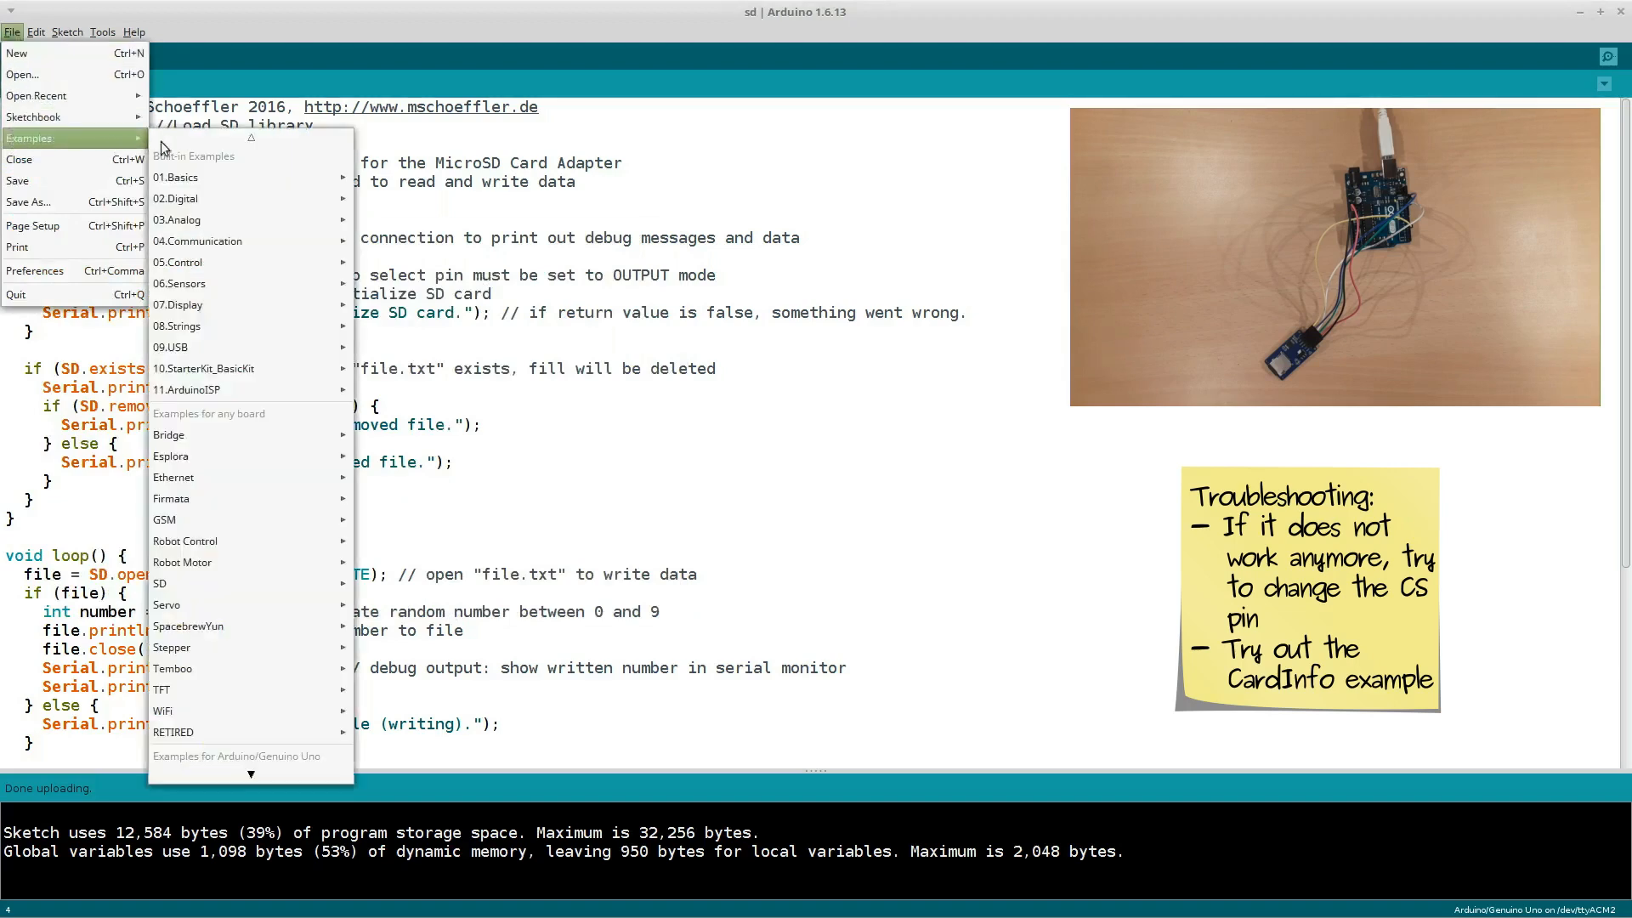
pyautogui.moveTo(161, 583)
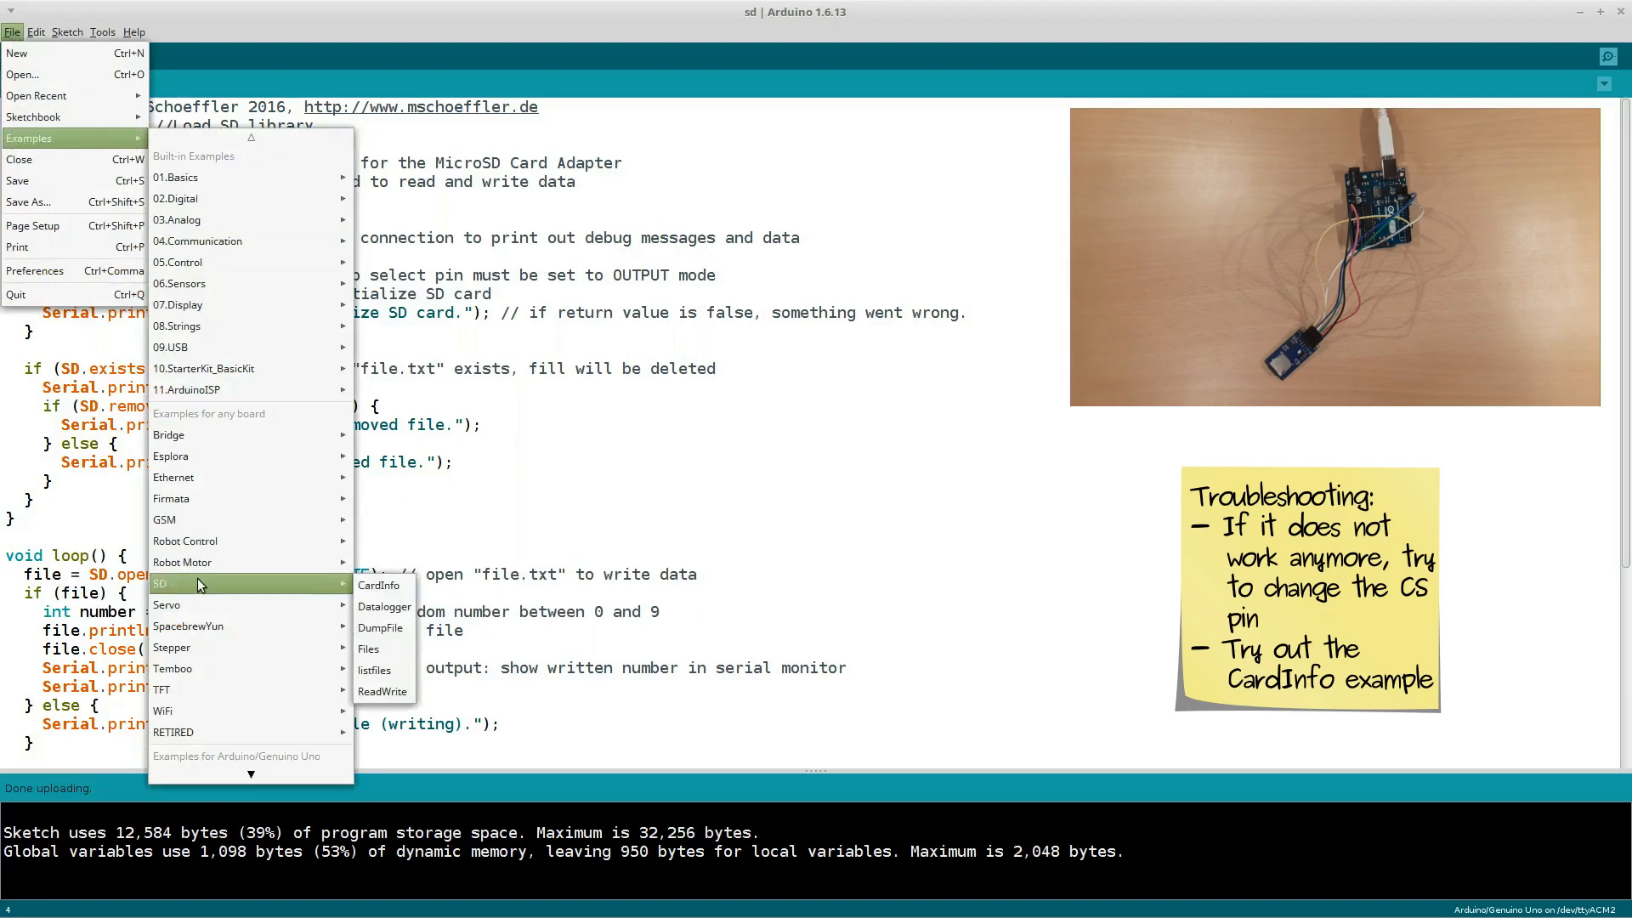
pyautogui.moveTo(379, 585)
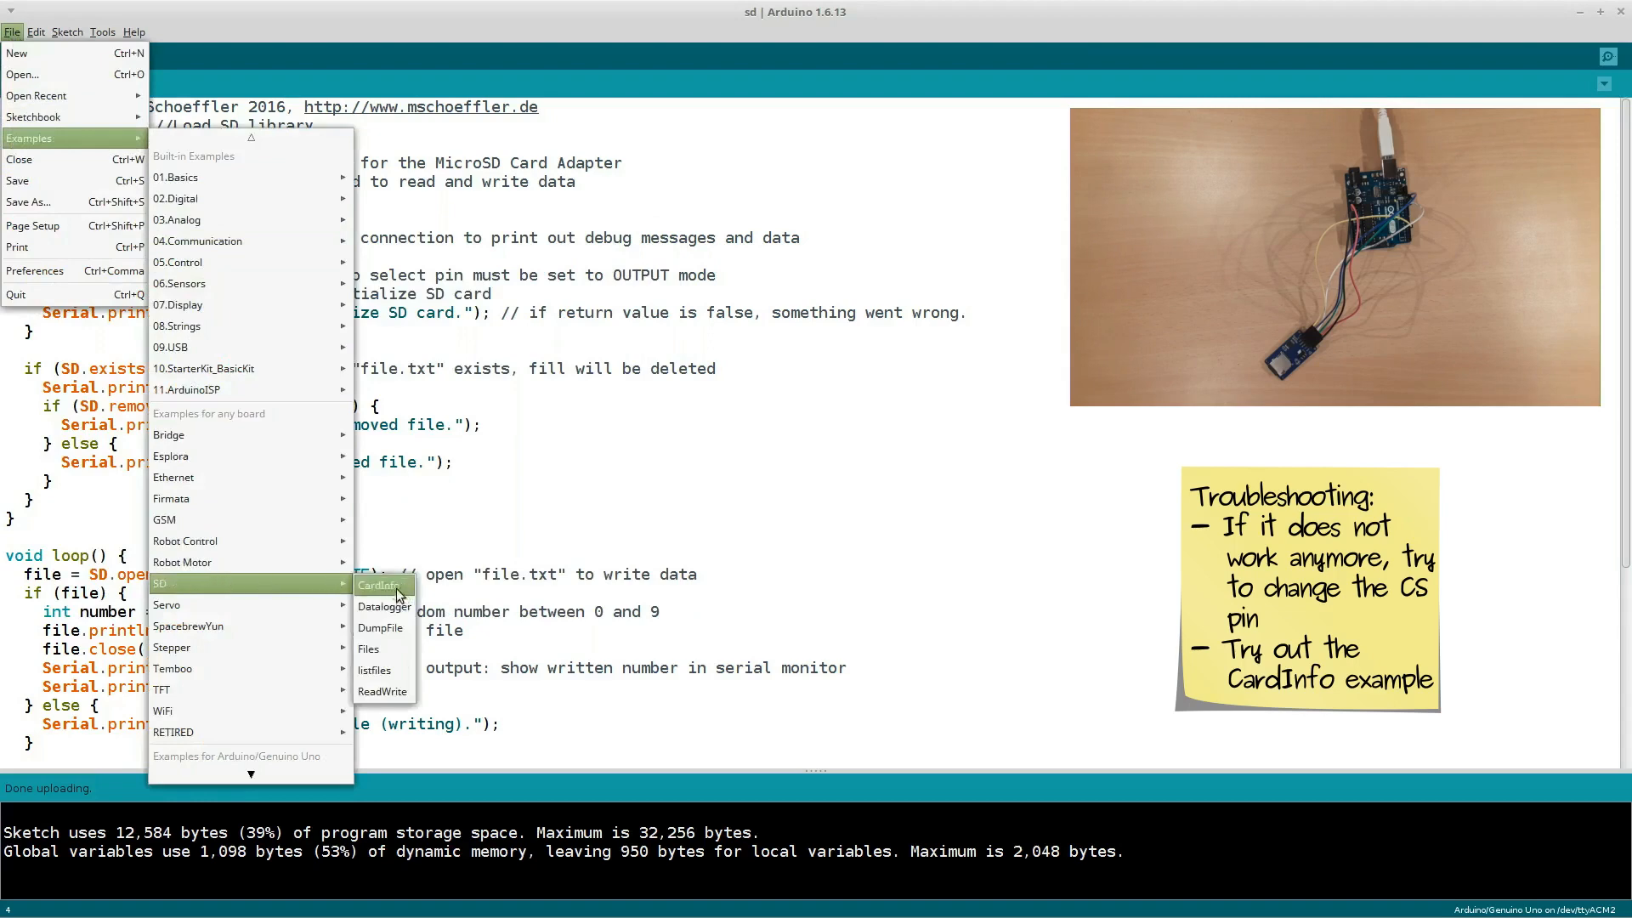